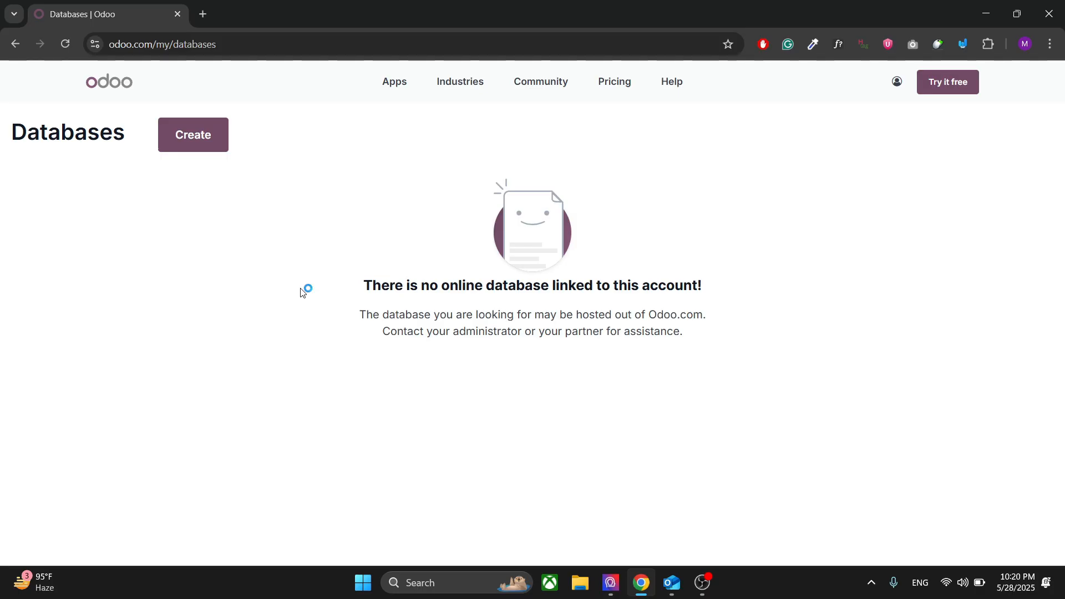
mouse_move(253, 235)
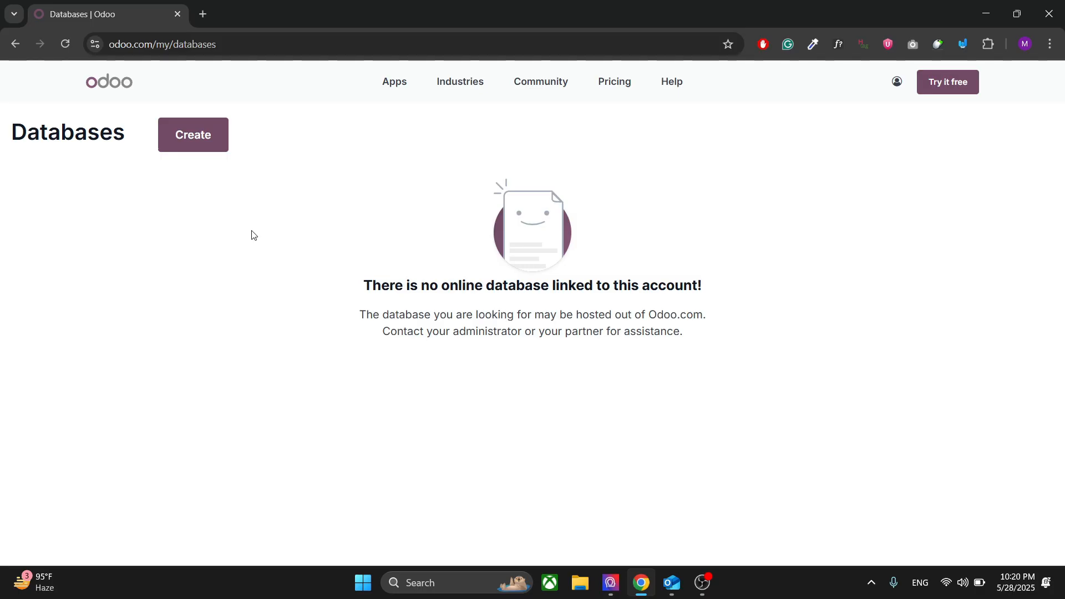
mouse_move(221, 255)
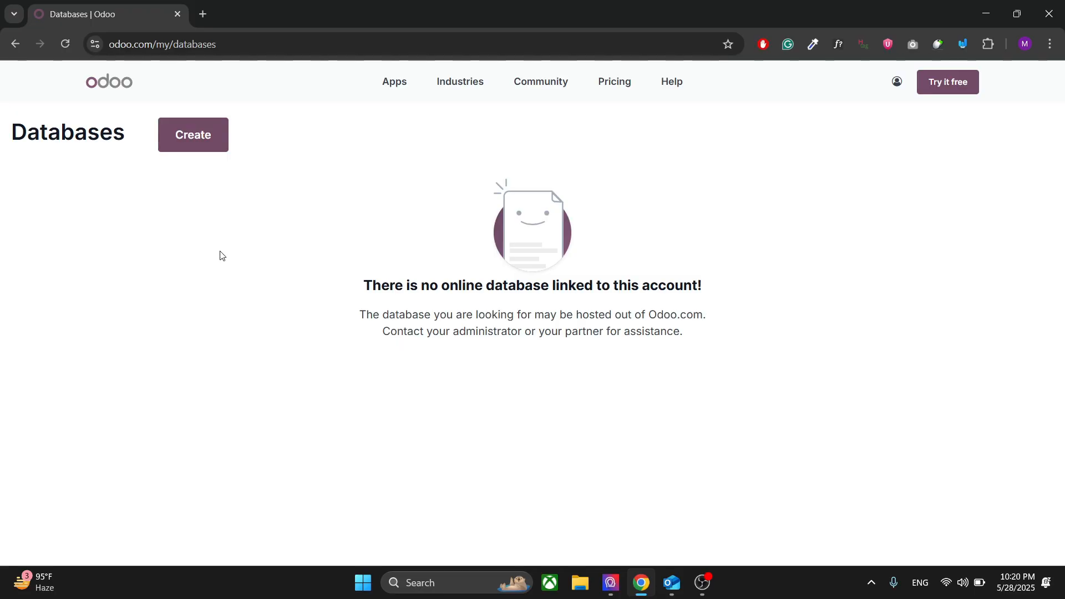
mouse_move(218, 151)
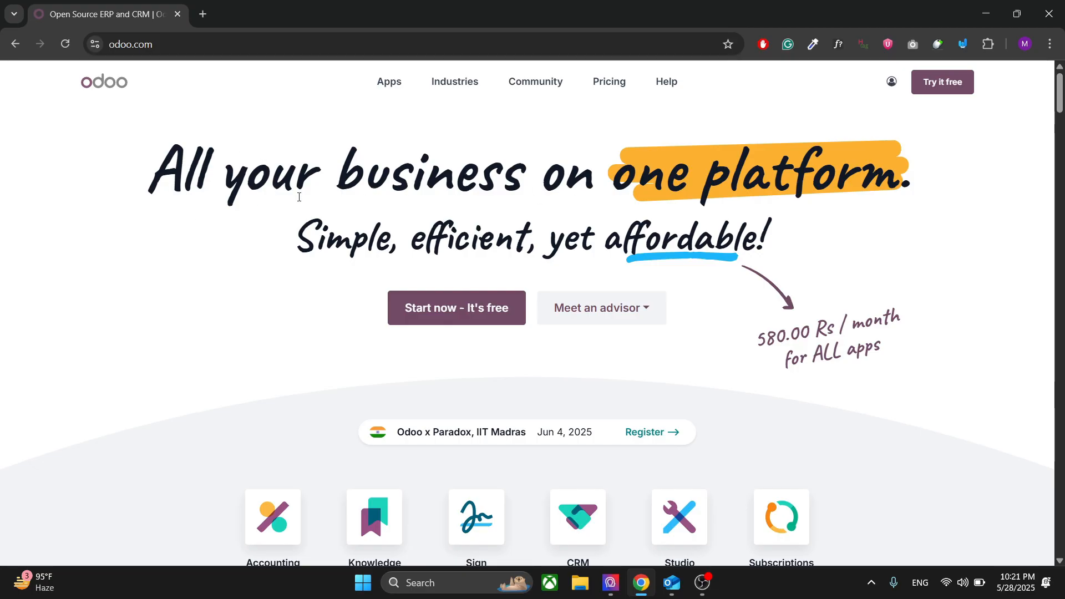
From the account menu's My Databases page, create a new trial database.
click(892, 82)
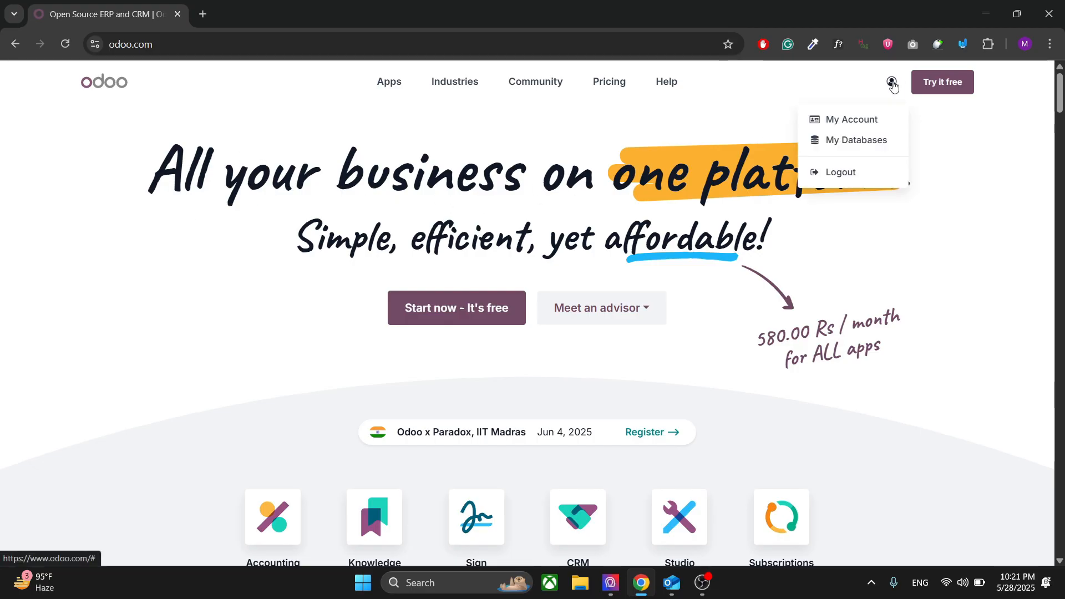
click(859, 140)
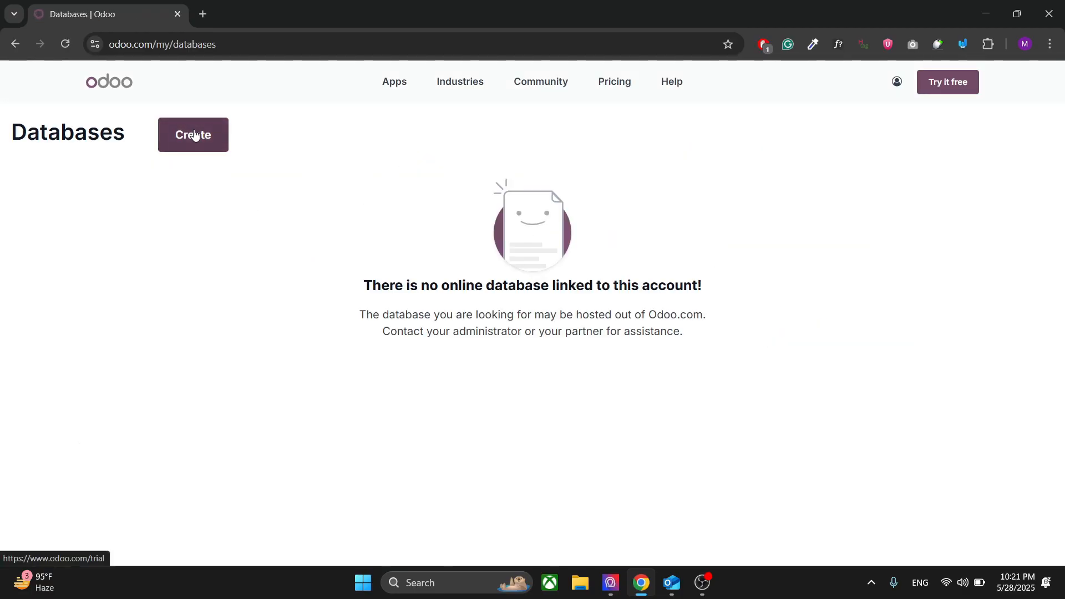
click(192, 134)
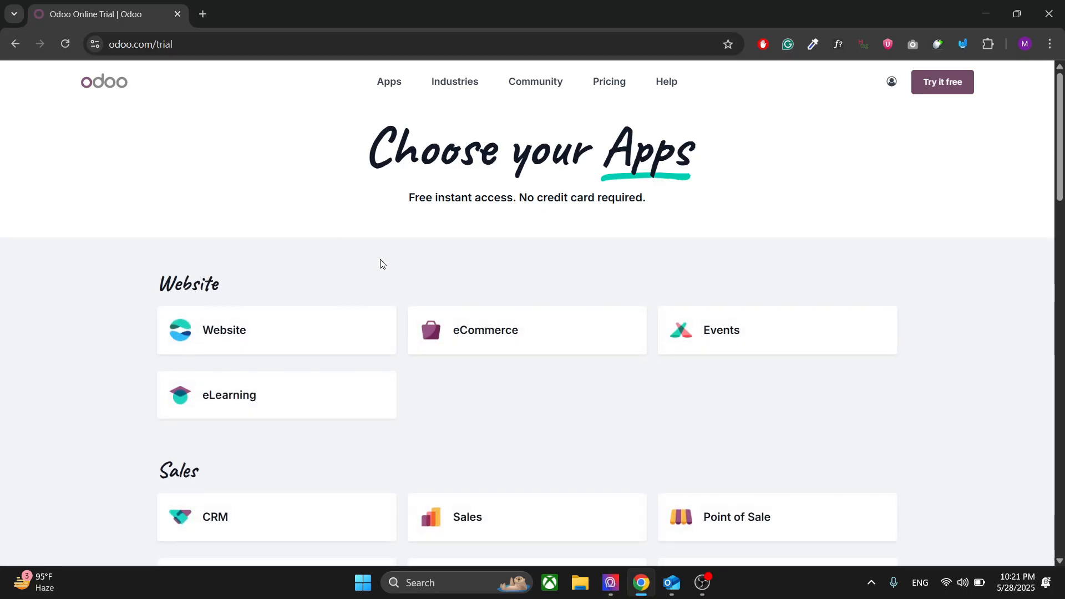
Choose Website, eCommerce and eLearning as the trial apps and continue to sign-up.
scroll(down, 3)
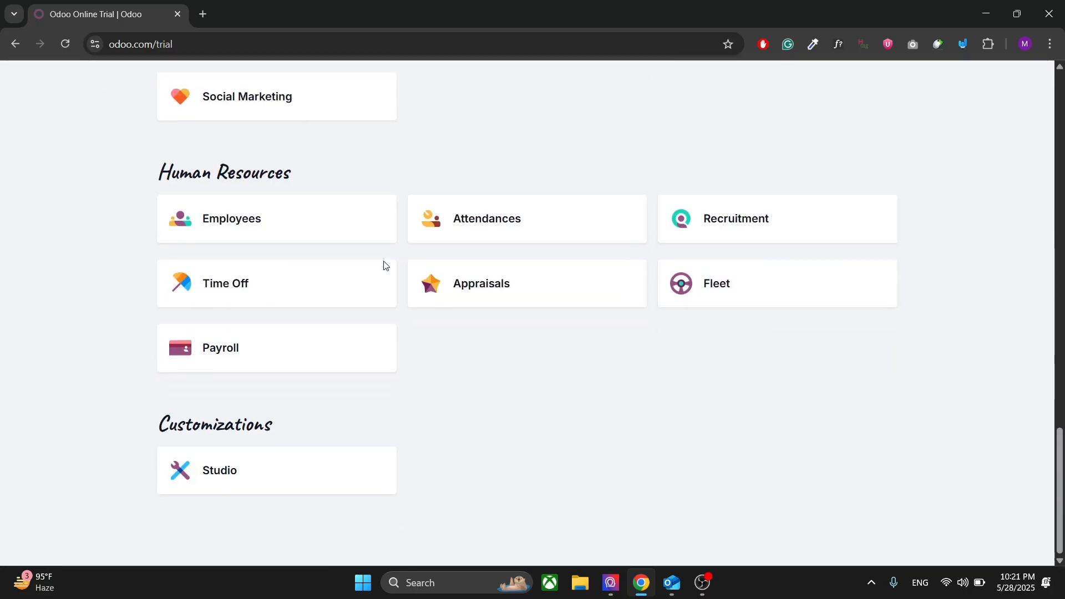
scroll(up, 3)
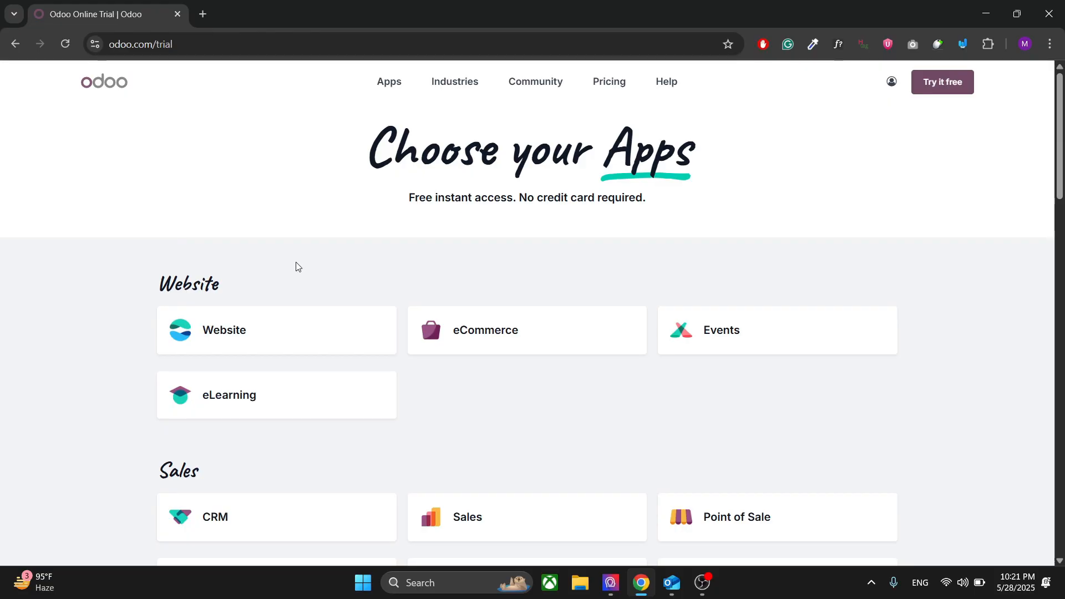
mouse_move(254, 333)
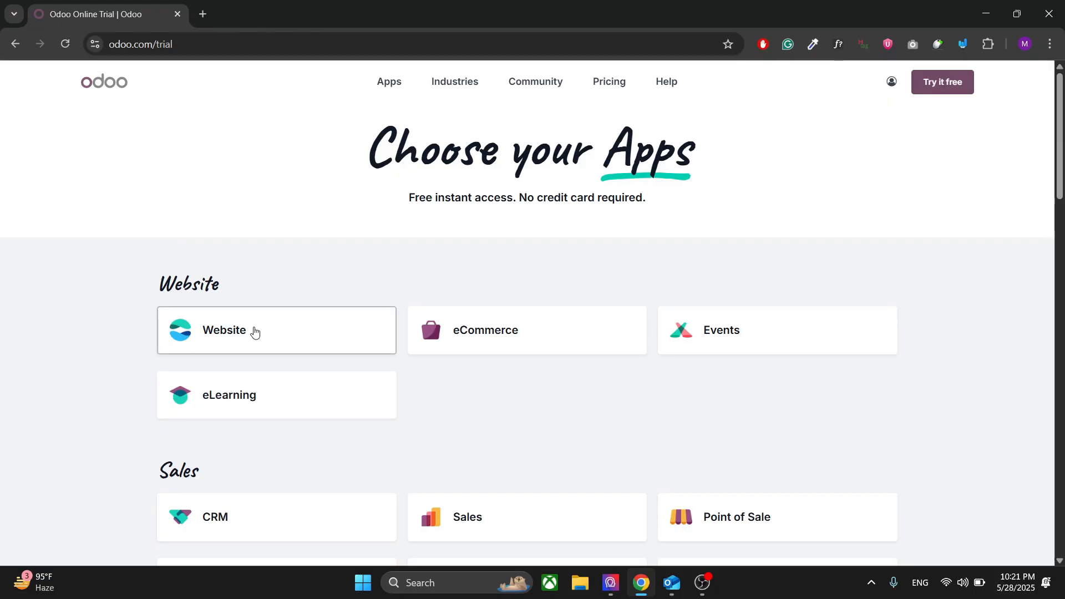
click(485, 330)
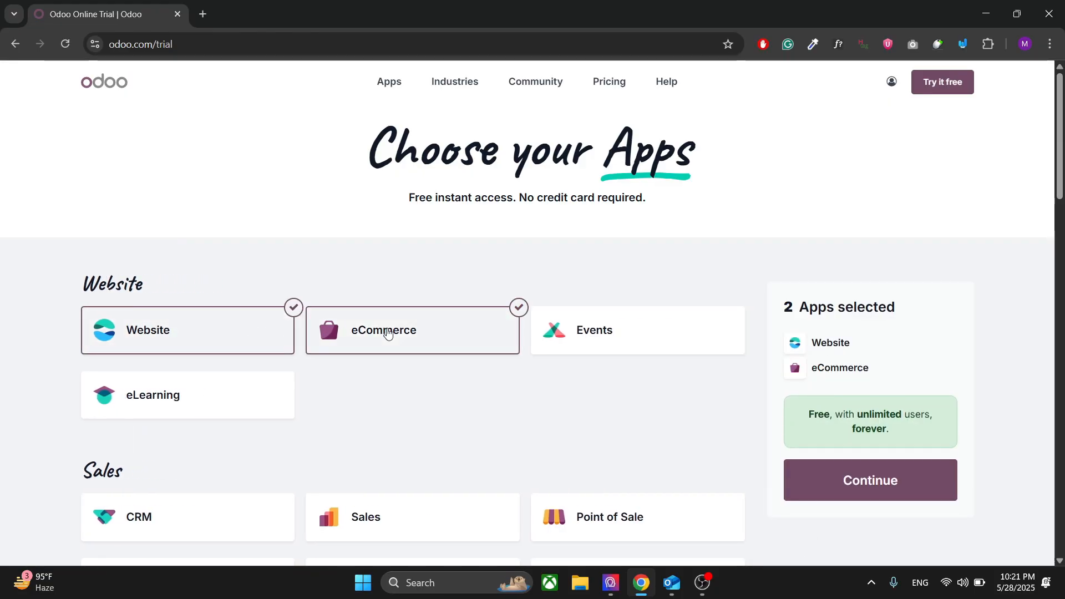
mouse_move(385, 288)
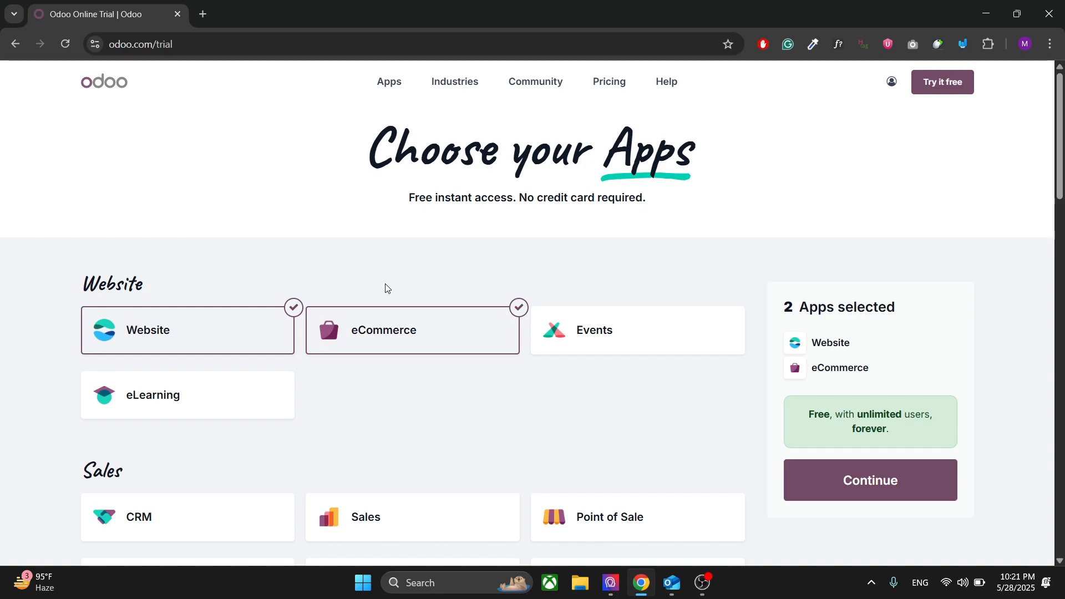
click(187, 394)
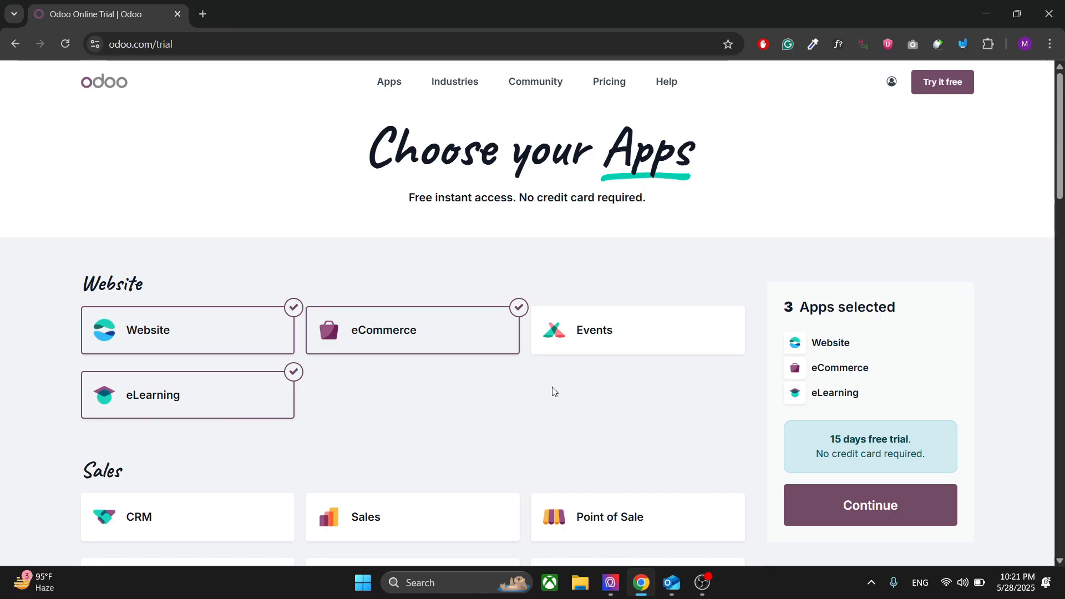
scroll(down, 3)
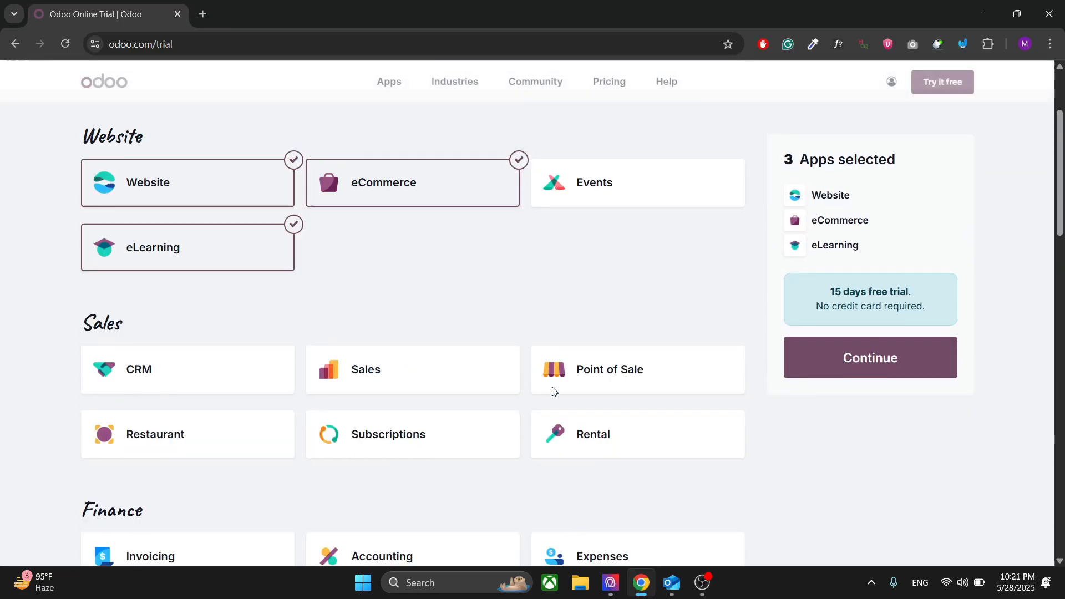
scroll(down, 3)
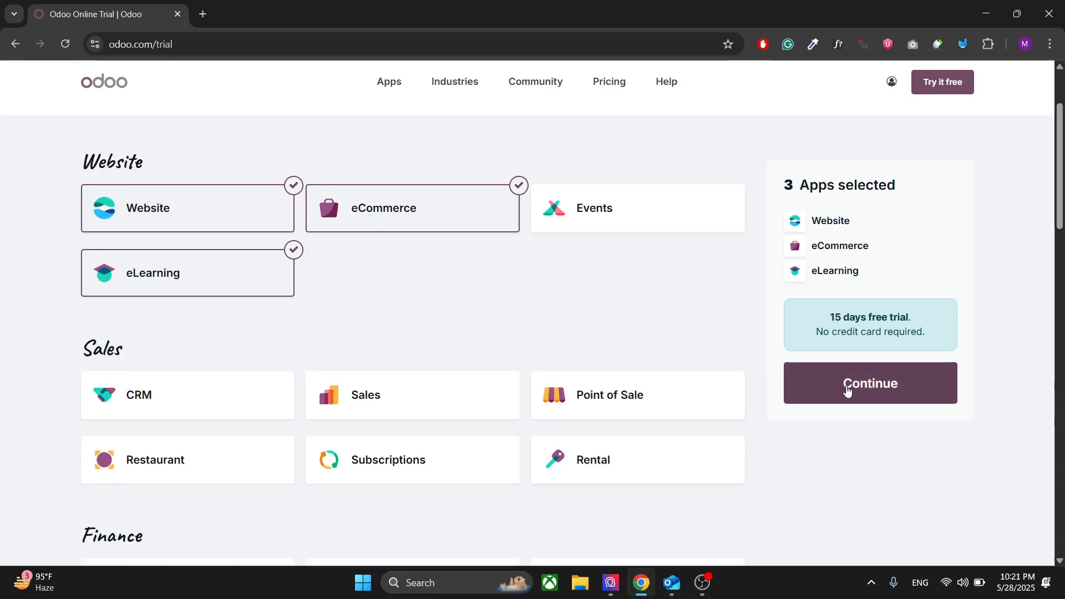
click(869, 382)
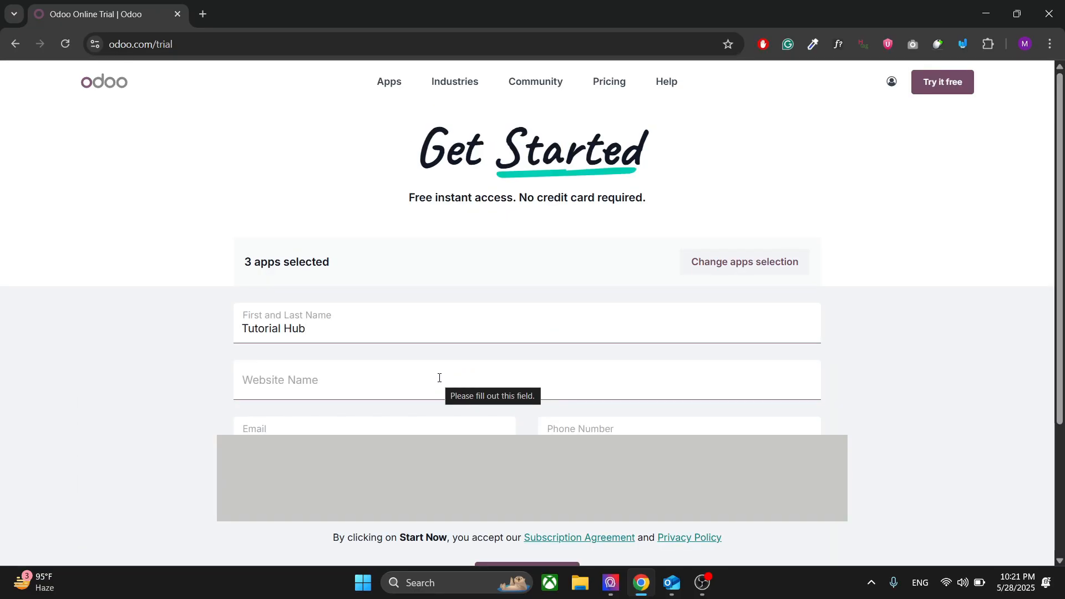
Name the website Tutorial Hub with domain tutorialhub and start the database.
text(Tutorial Hub)
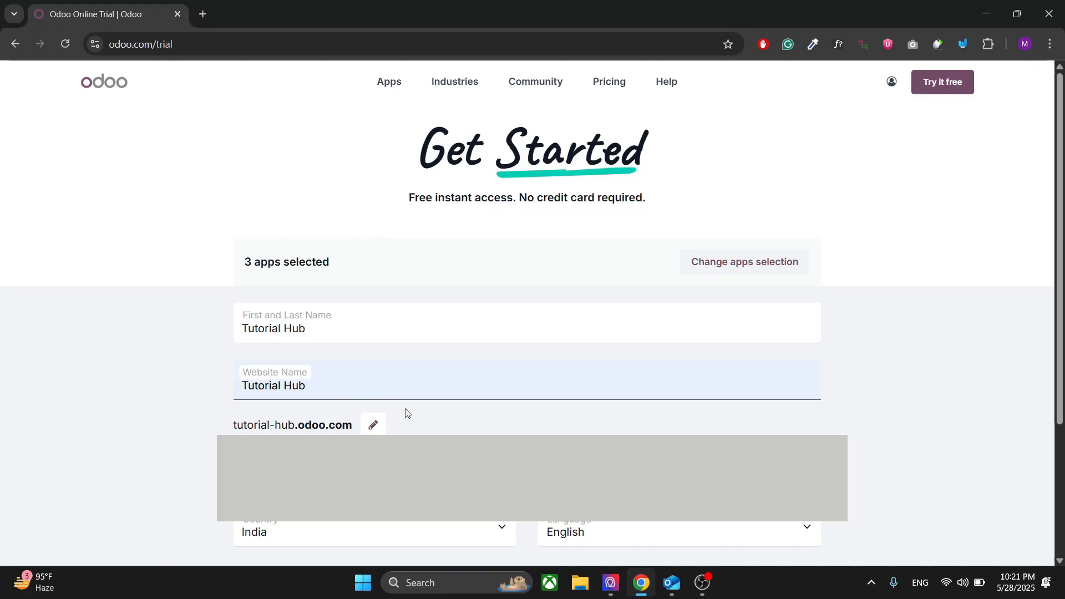
mouse_move(275, 421)
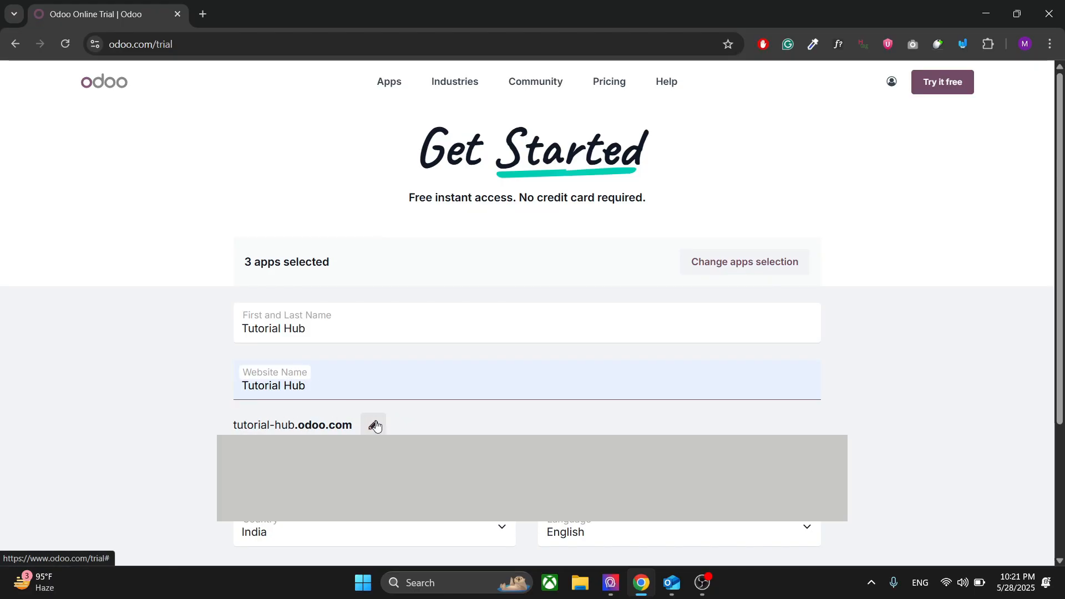
click(373, 425)
text(tutorialhub)
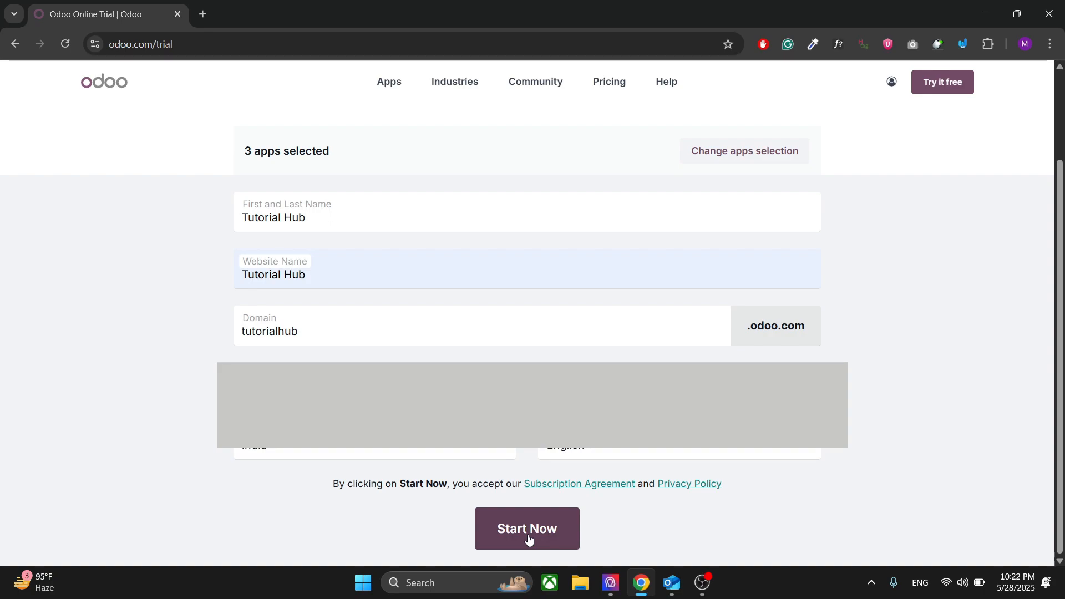
click(526, 529)
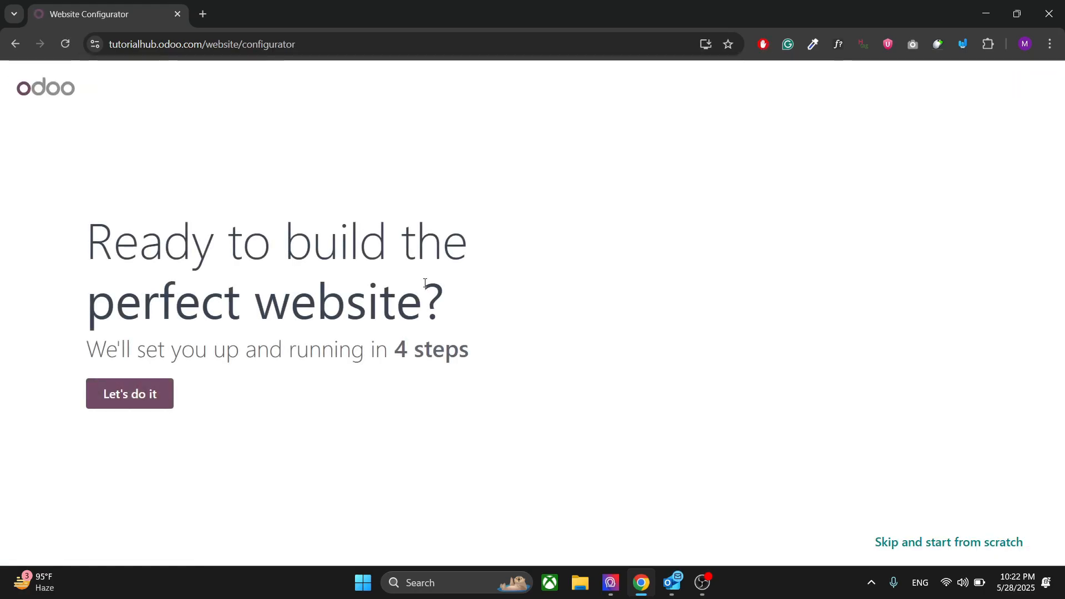
Describe the site as an online store for a website designer business.
click(130, 393)
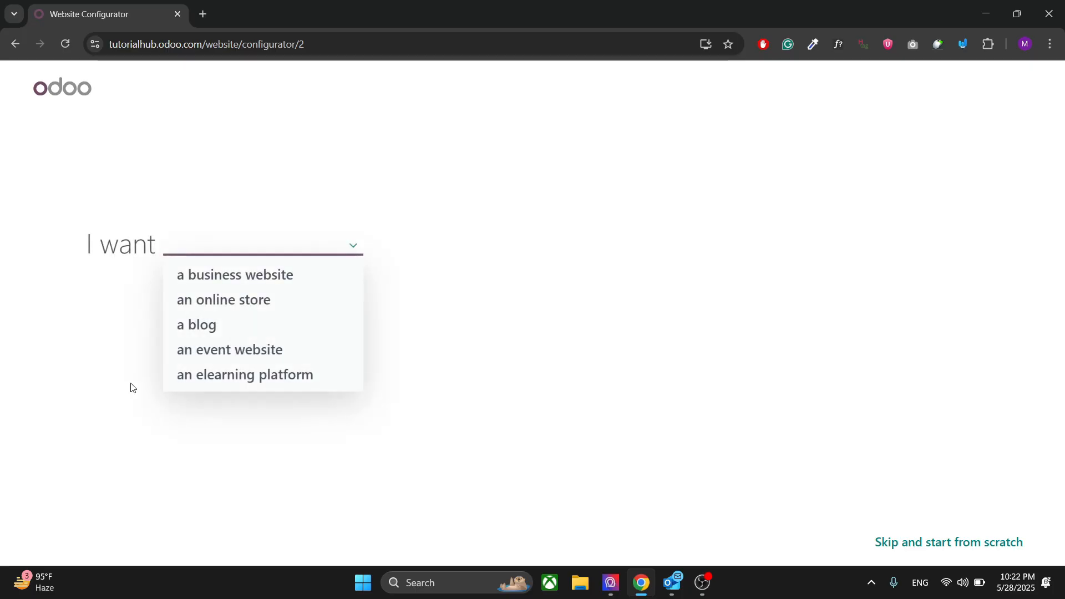
mouse_move(309, 216)
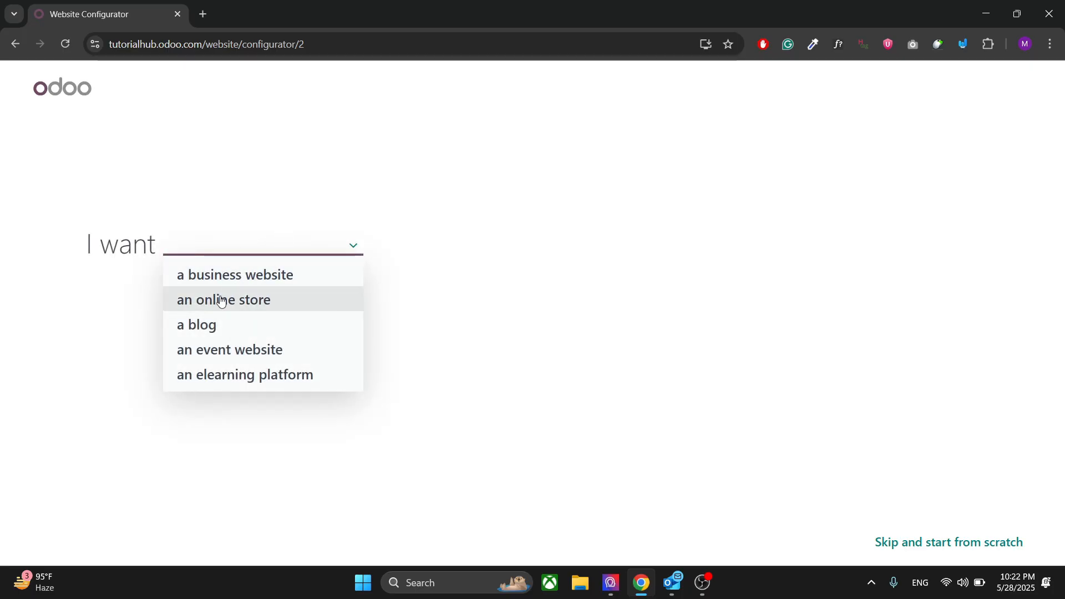
click(223, 299)
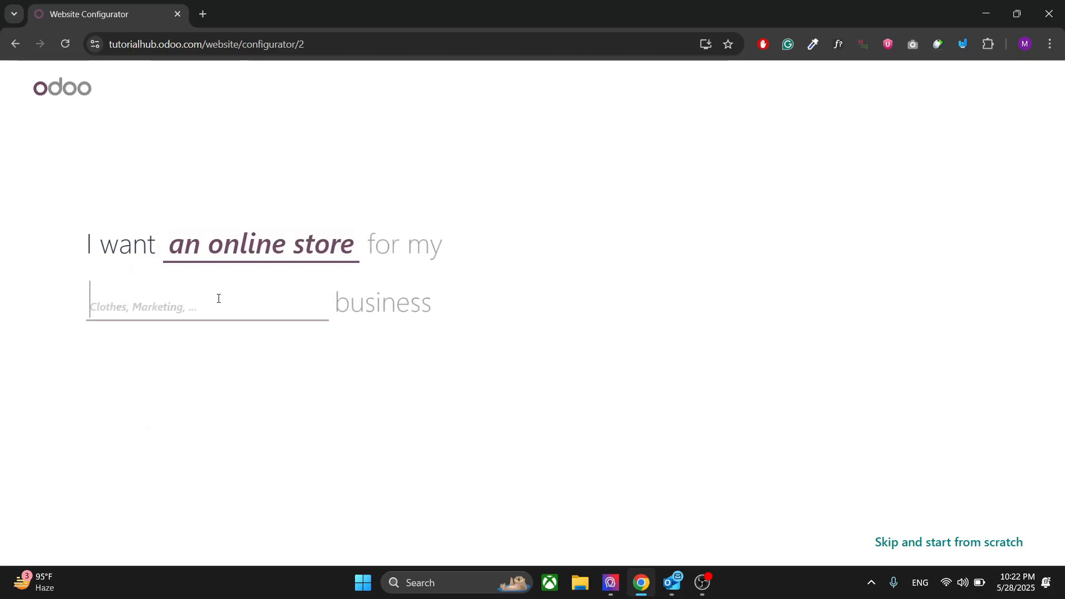
text(W)
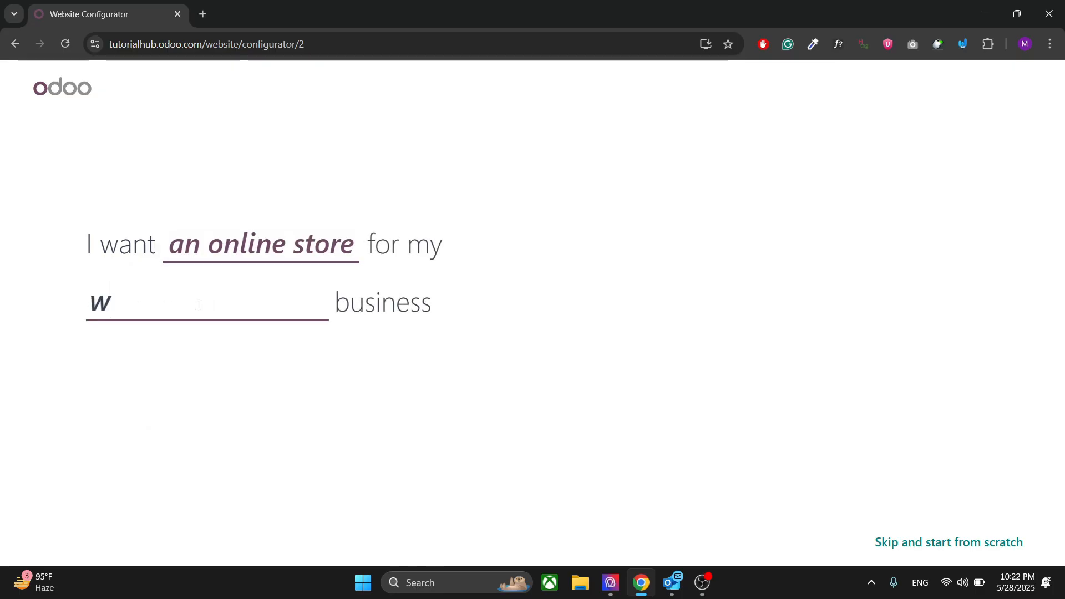
text(eb)
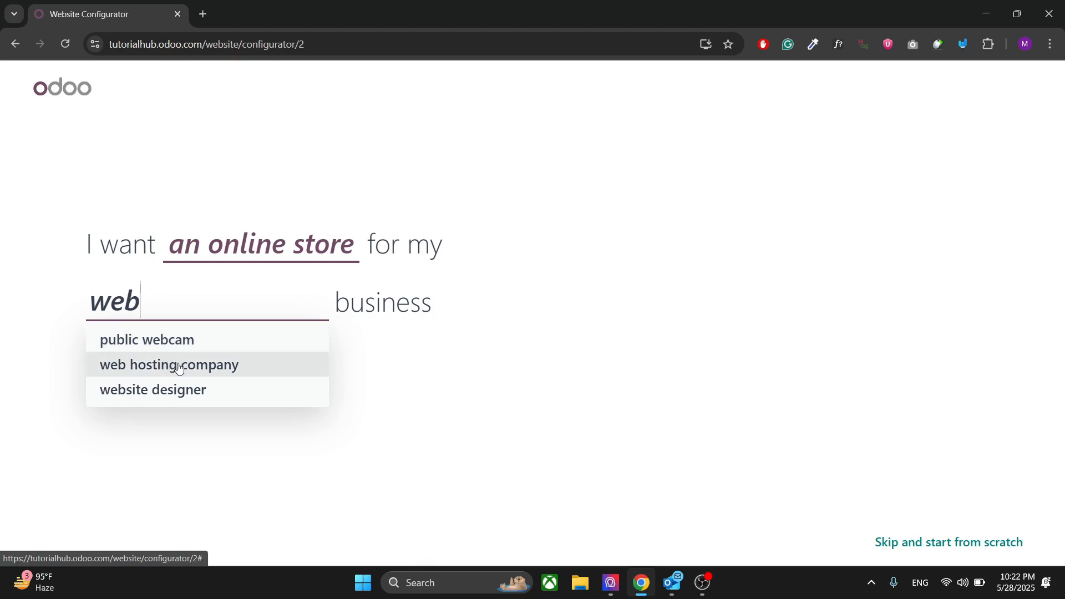
click(153, 389)
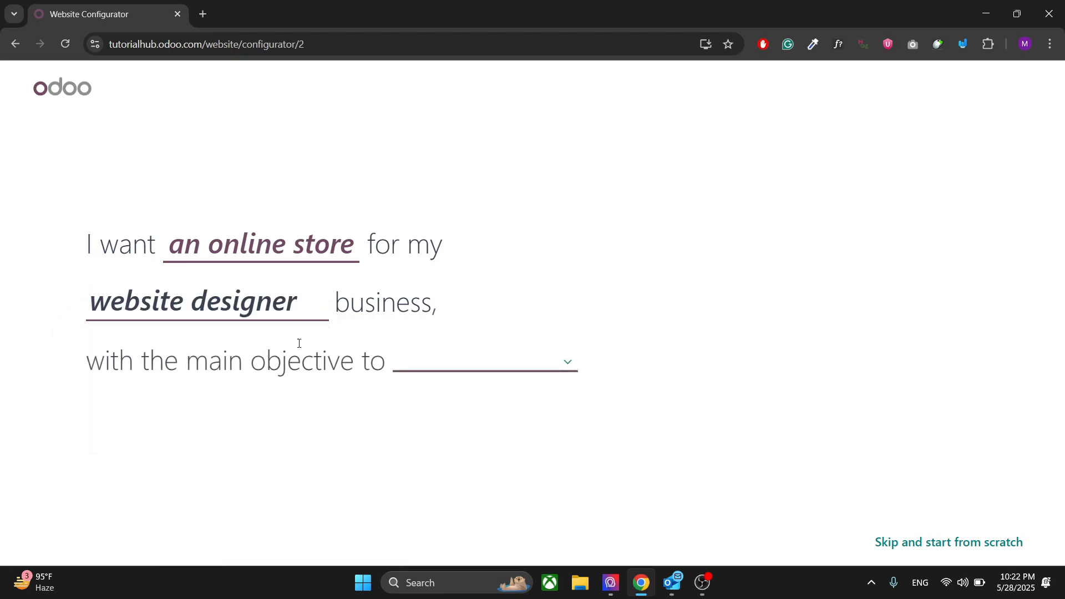
Set the main objective to sell more and pick the dark navy and mint palette.
click(483, 360)
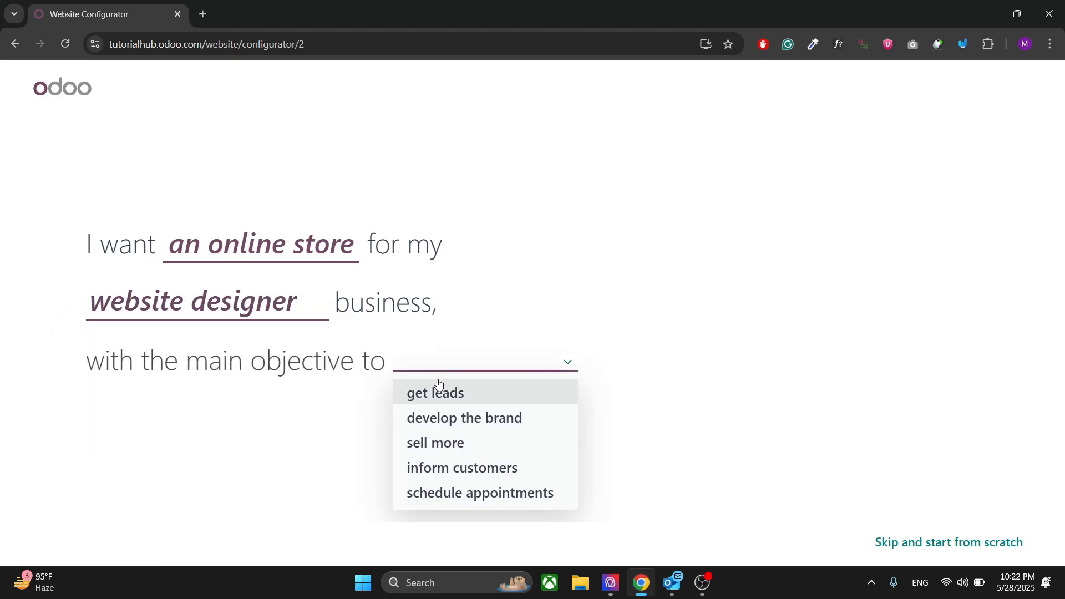
mouse_move(464, 417)
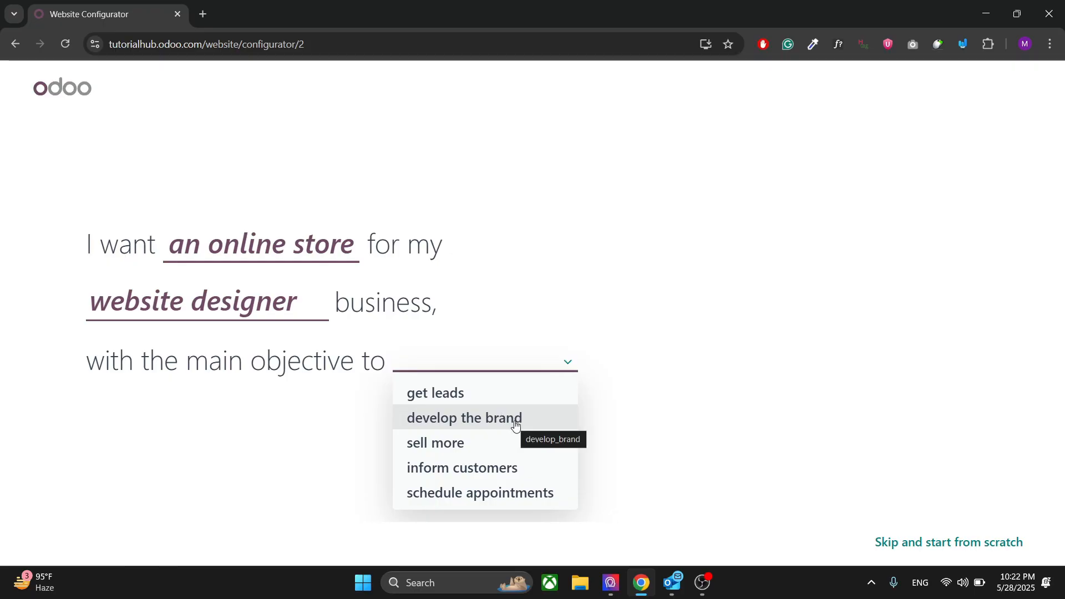
mouse_move(489, 442)
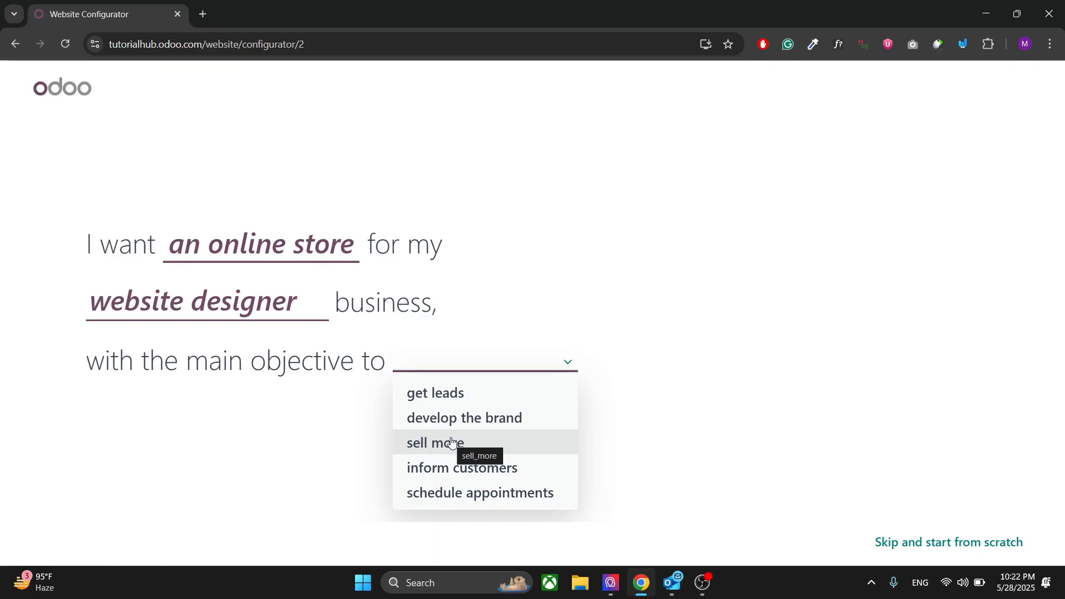
click(434, 442)
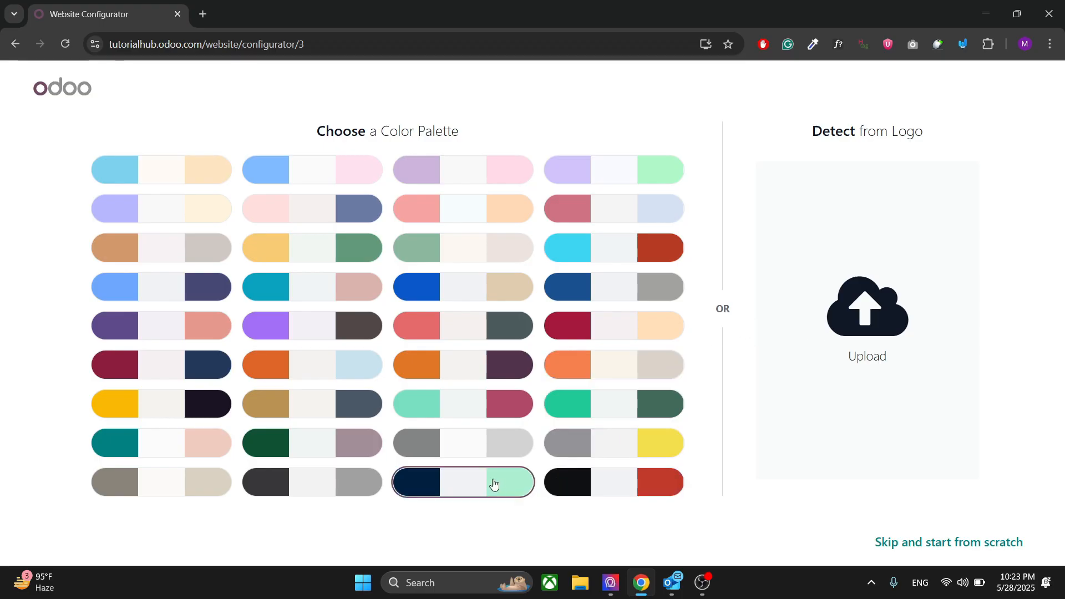
click(462, 482)
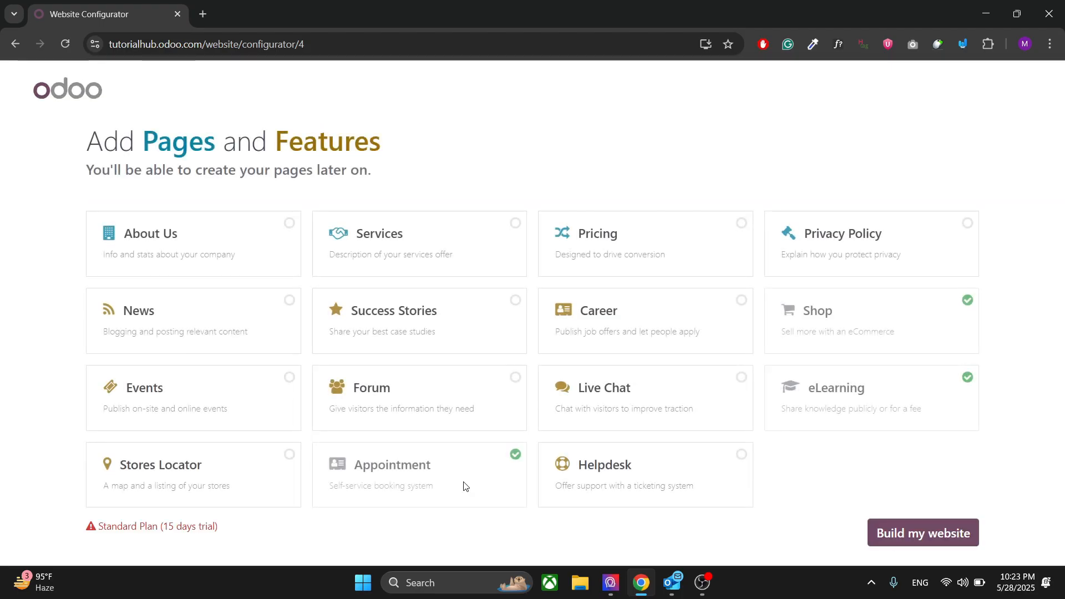
mouse_move(378, 188)
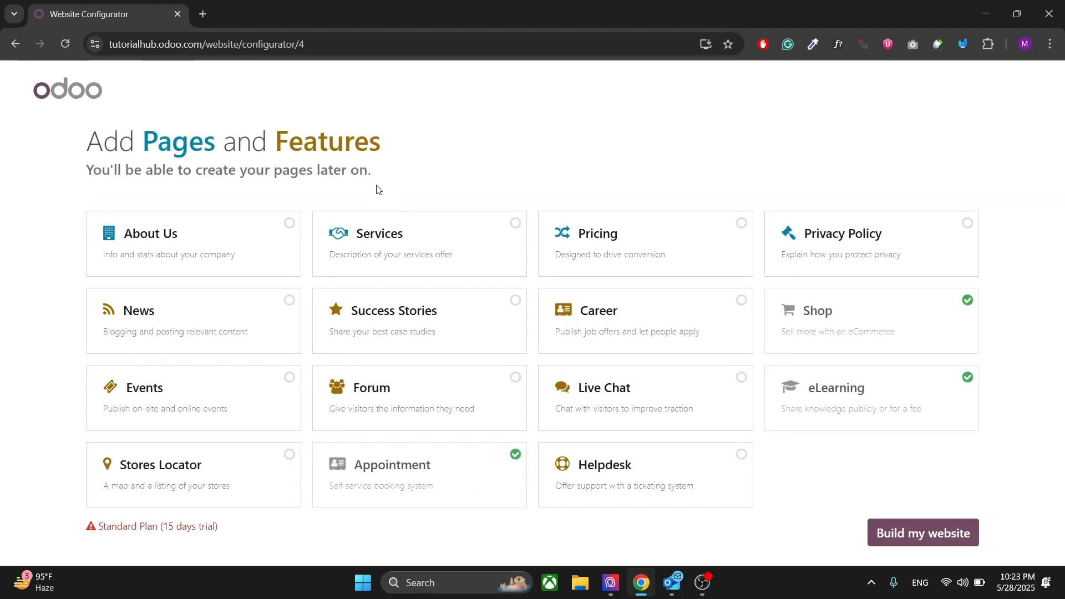
mouse_move(287, 228)
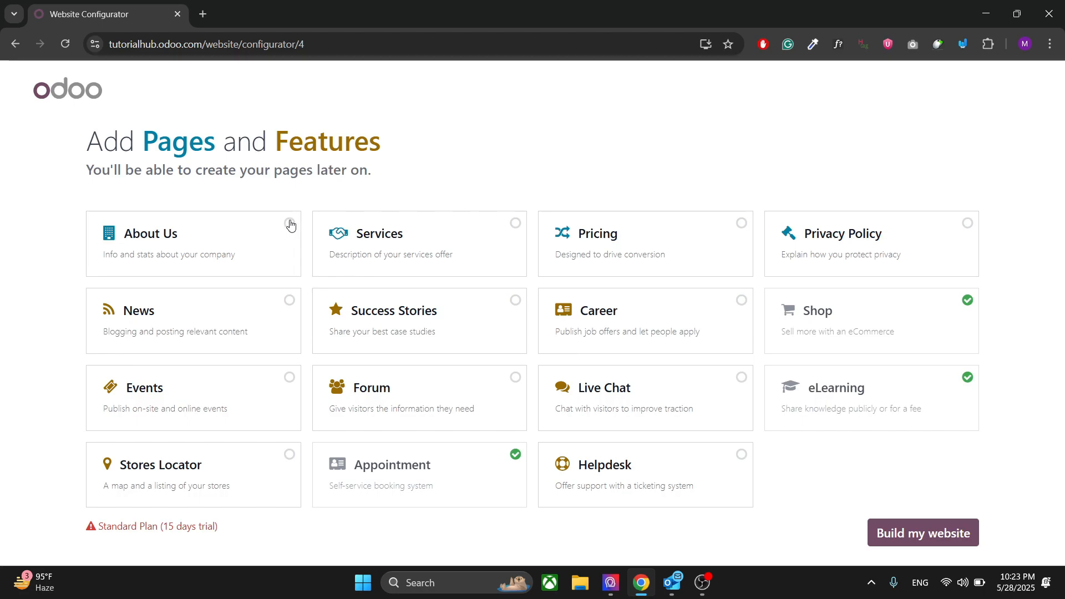
Add About Us, Services, News and Live Chat to the site's pages and features.
click(288, 223)
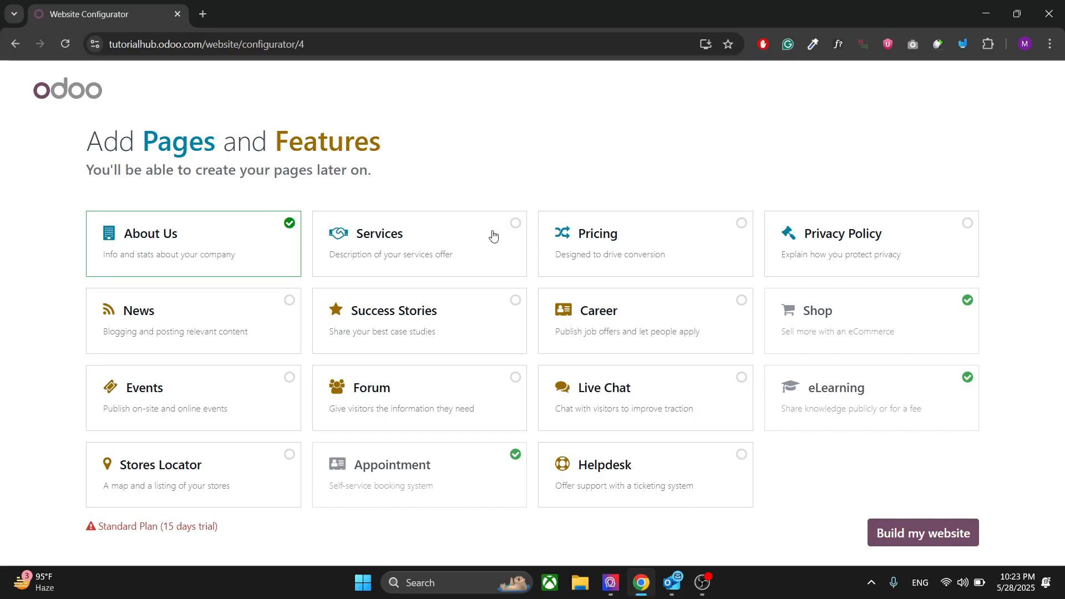
click(419, 243)
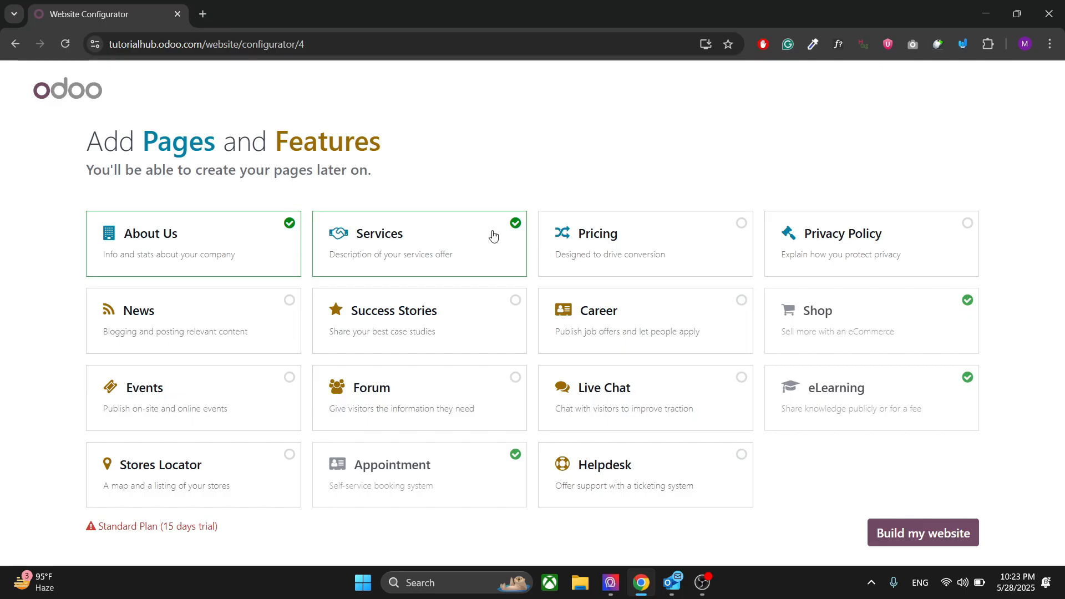
mouse_move(626, 161)
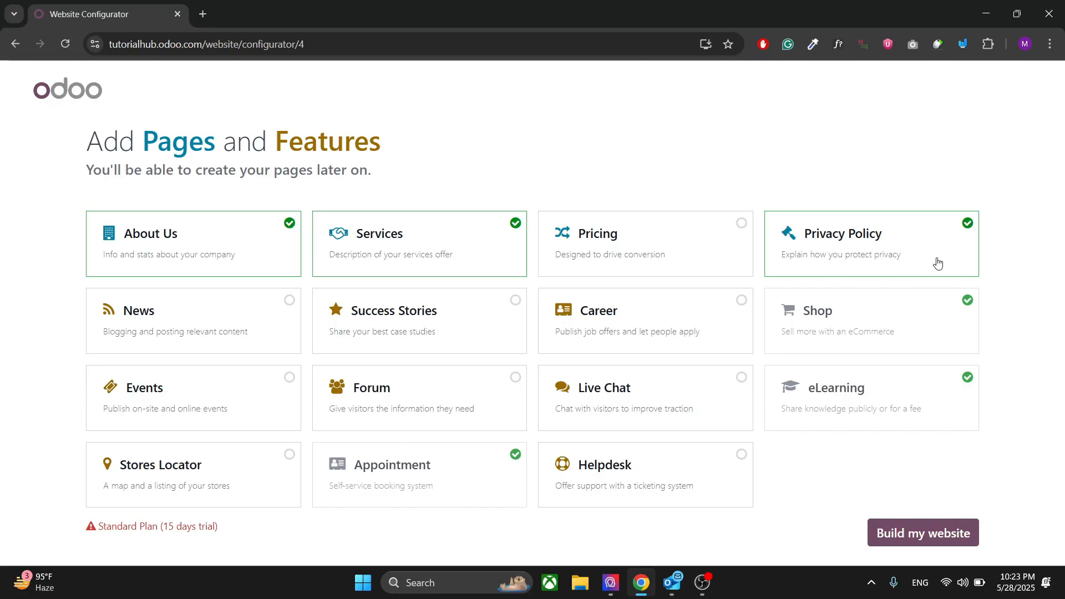
mouse_move(276, 306)
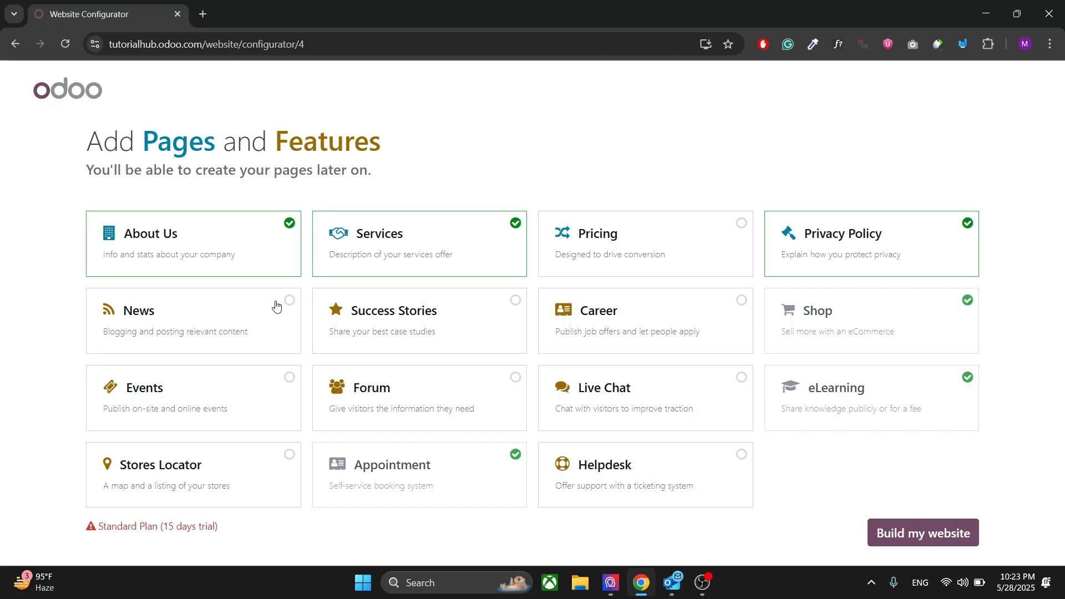
click(193, 320)
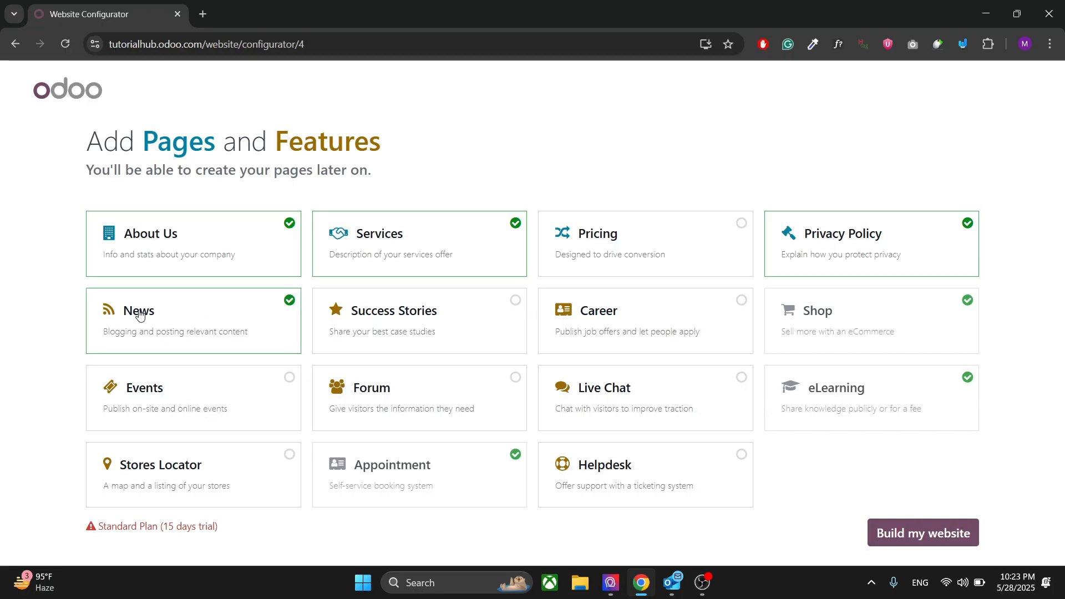
mouse_move(875, 316)
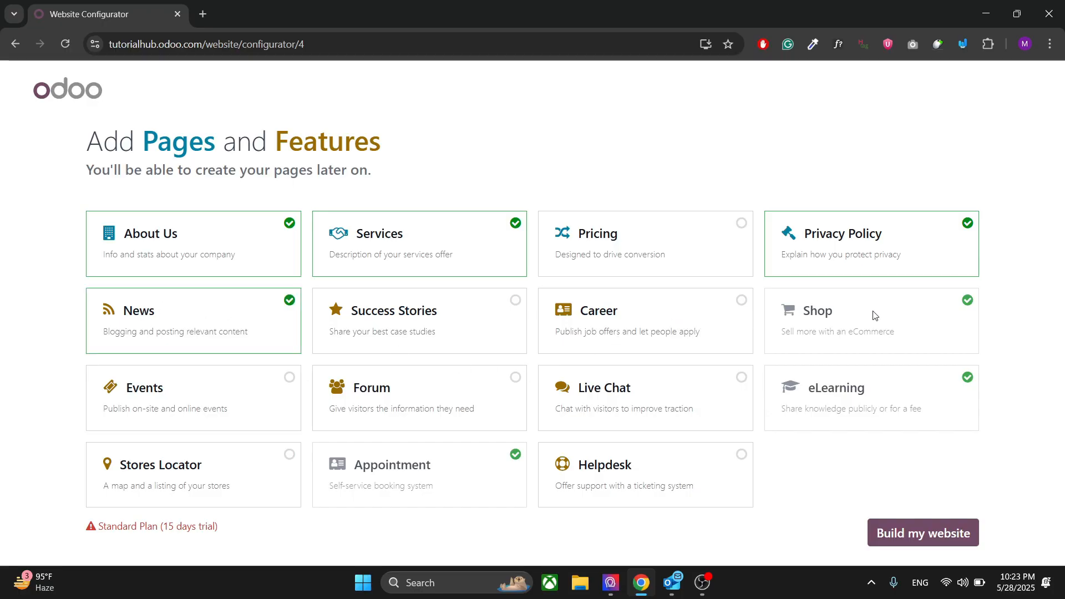
mouse_move(848, 326)
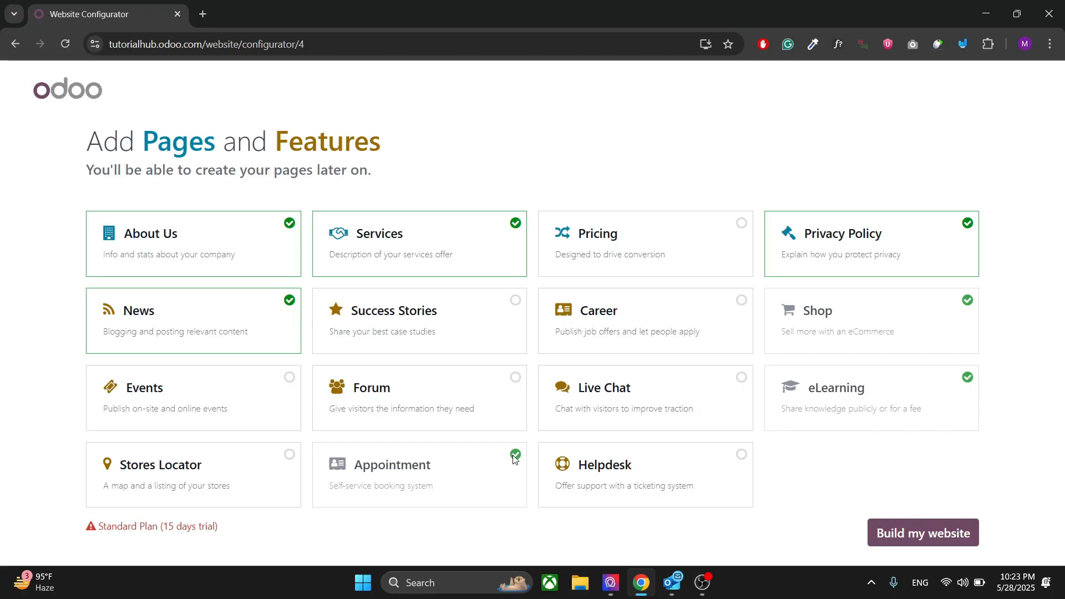
mouse_move(514, 455)
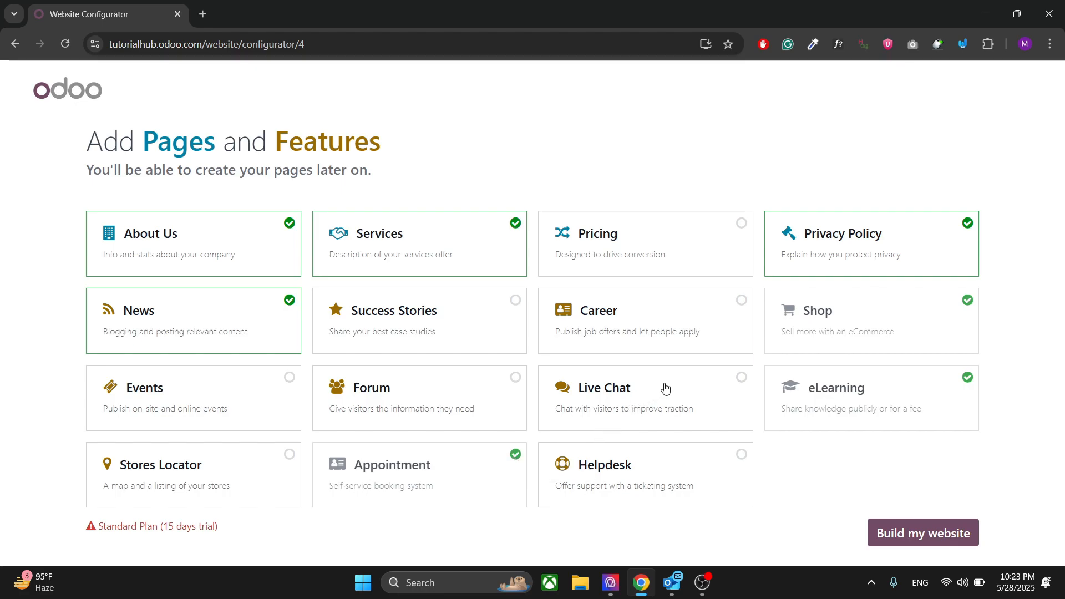
click(645, 397)
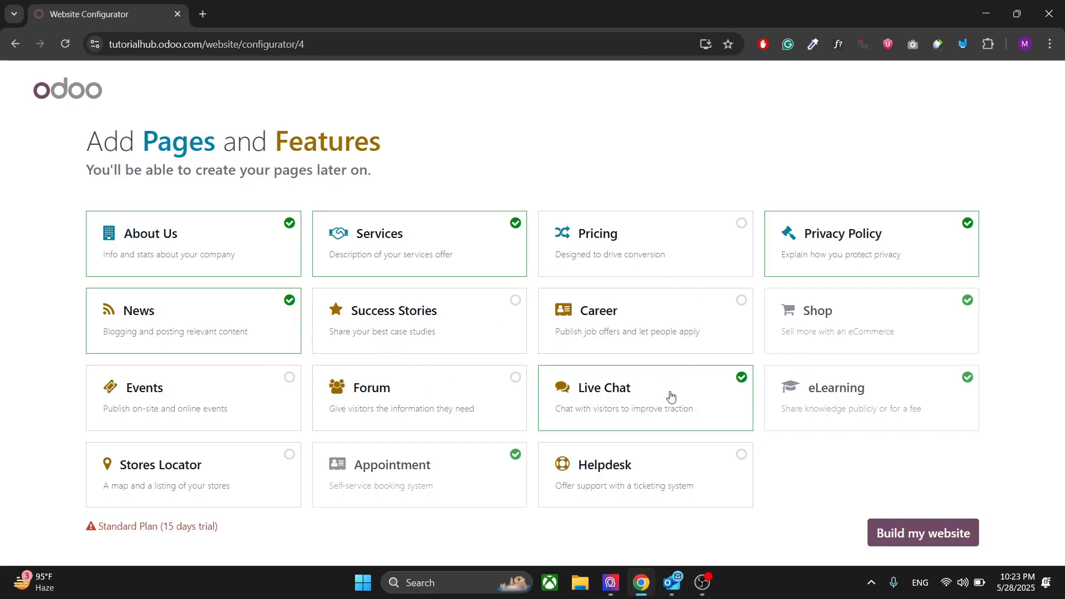
mouse_move(923, 532)
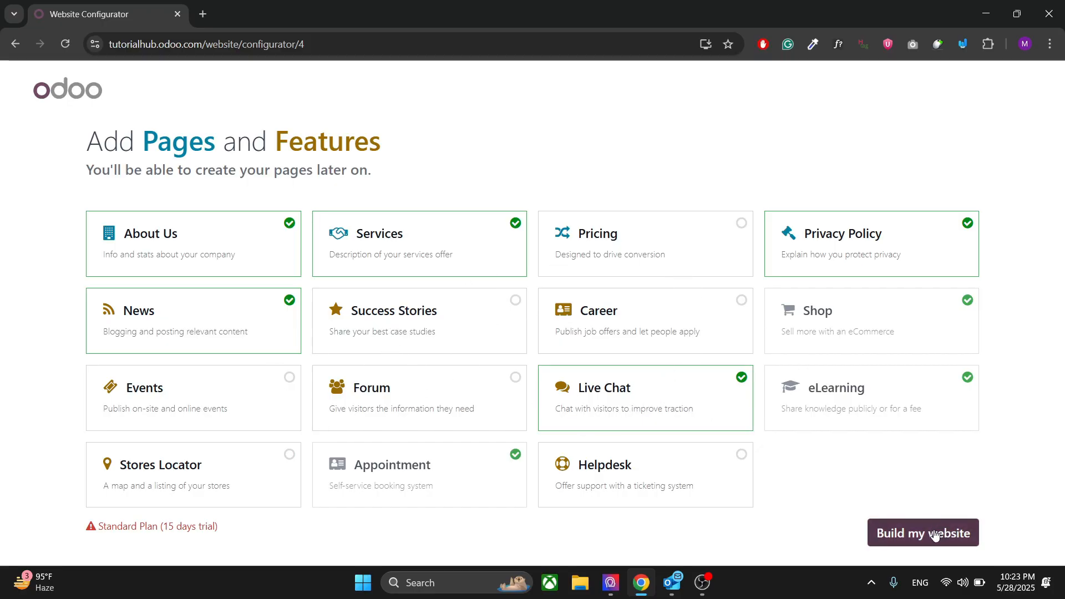
mouse_move(941, 516)
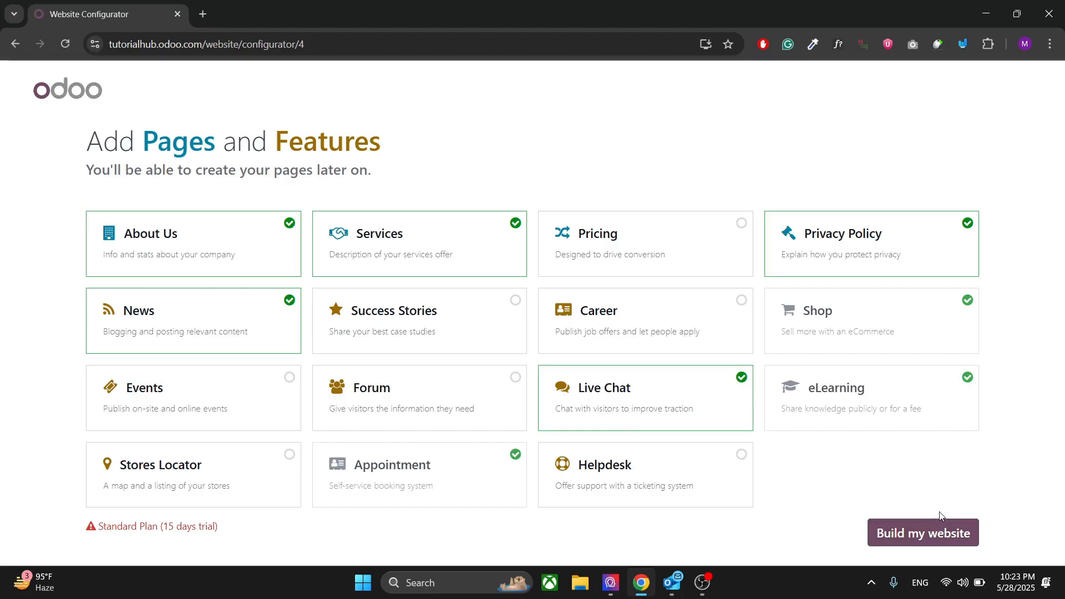
Start building the website and browse the online catalog layout options.
click(921, 532)
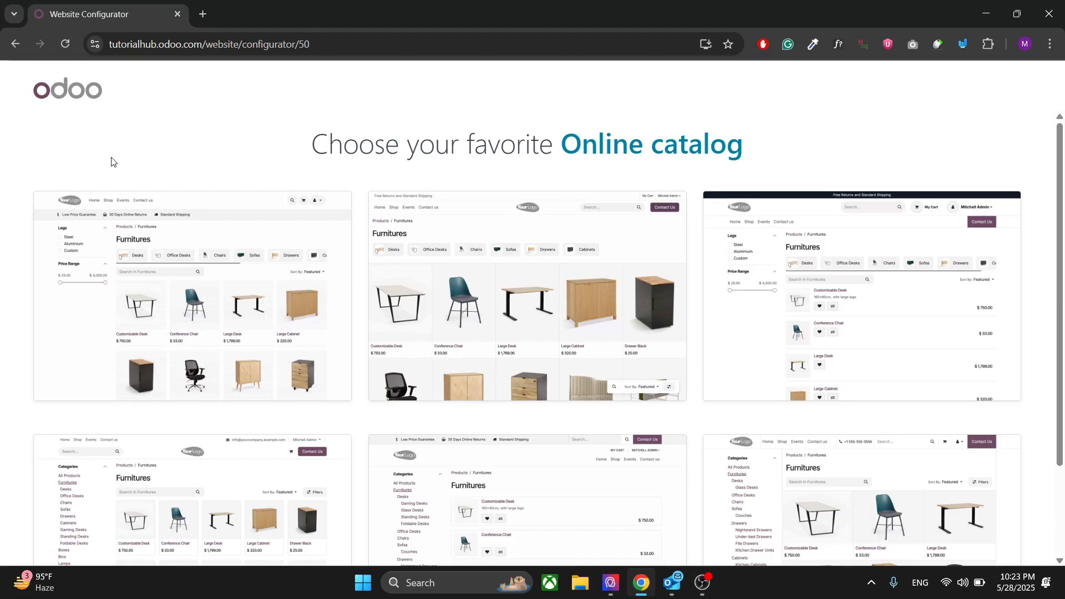
mouse_move(288, 300)
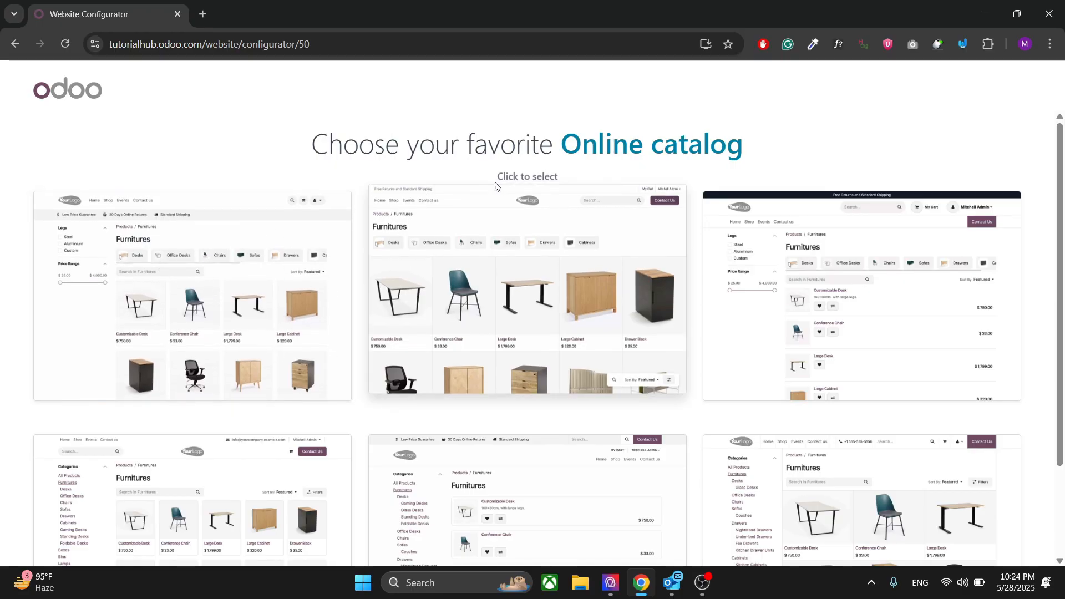
scroll(down, 3)
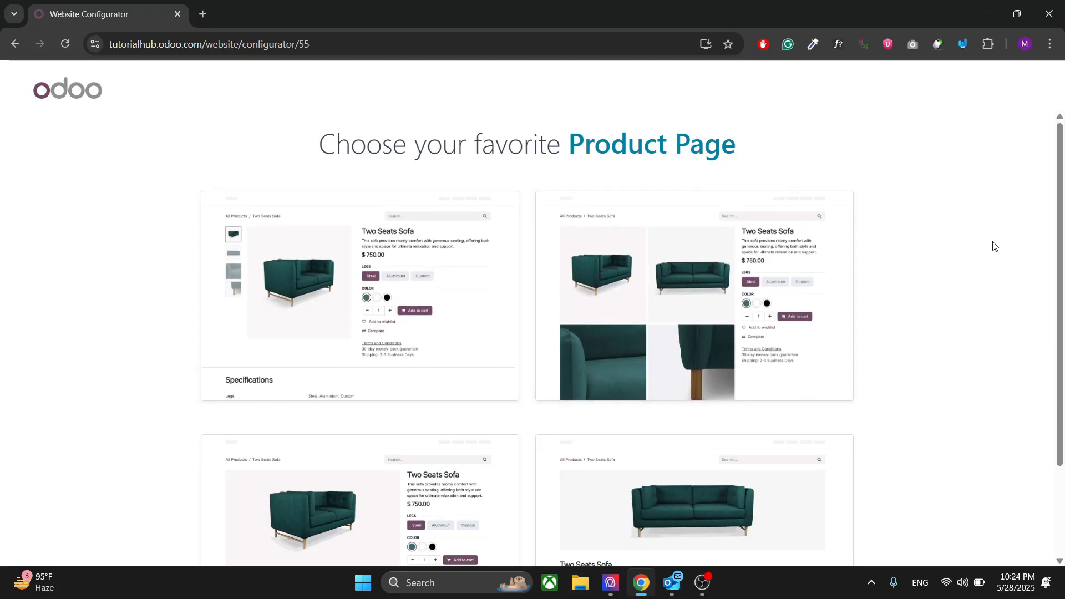
Browse the product page layouts toward the Classic option.
scroll(down, 3)
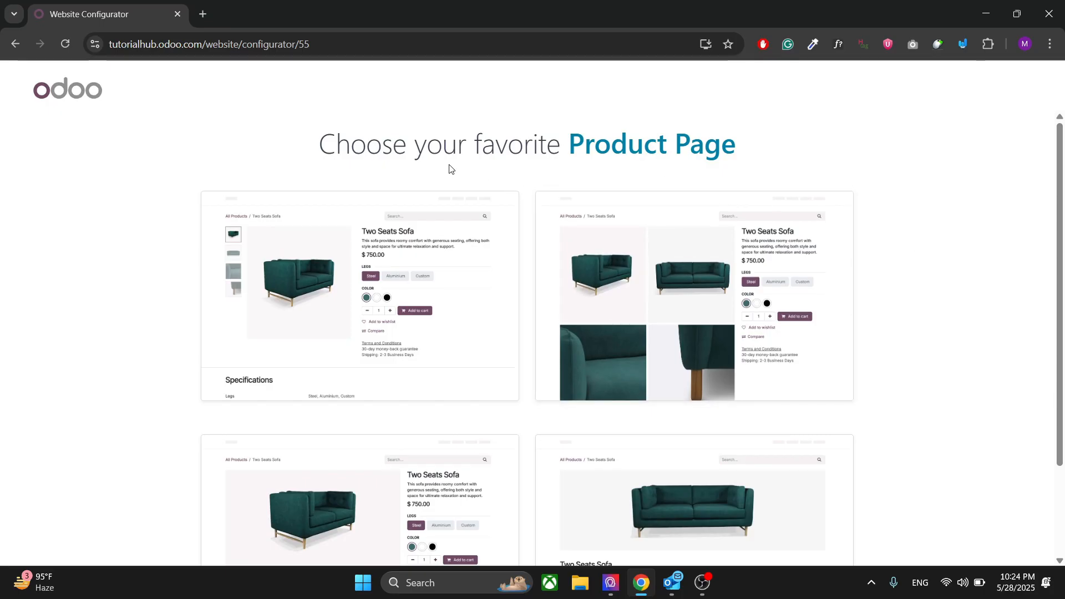
scroll(down, 3)
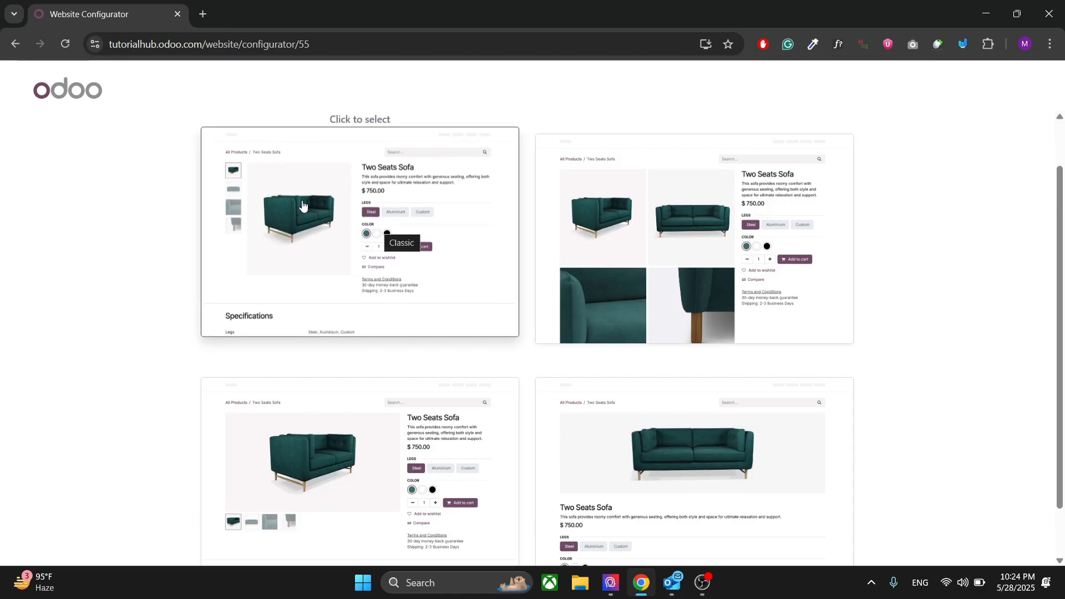
mouse_move(277, 221)
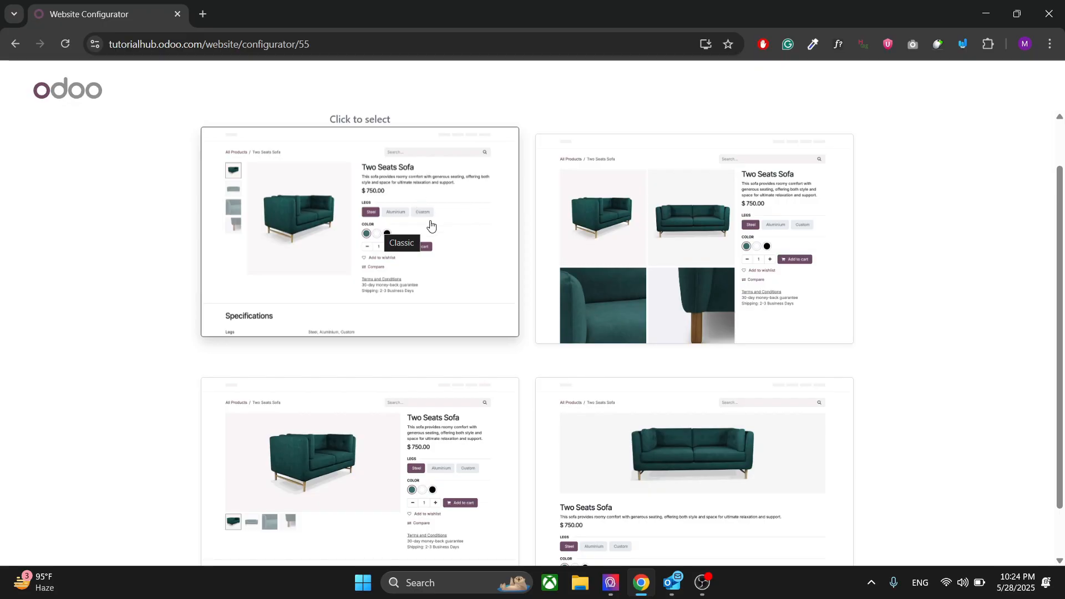
mouse_move(431, 187)
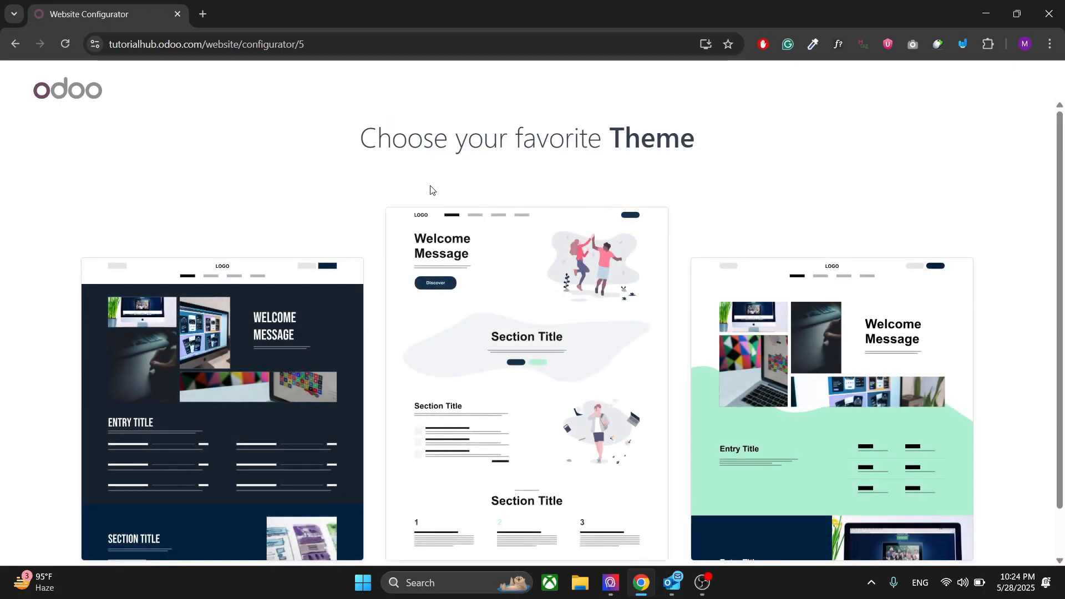
mouse_move(969, 147)
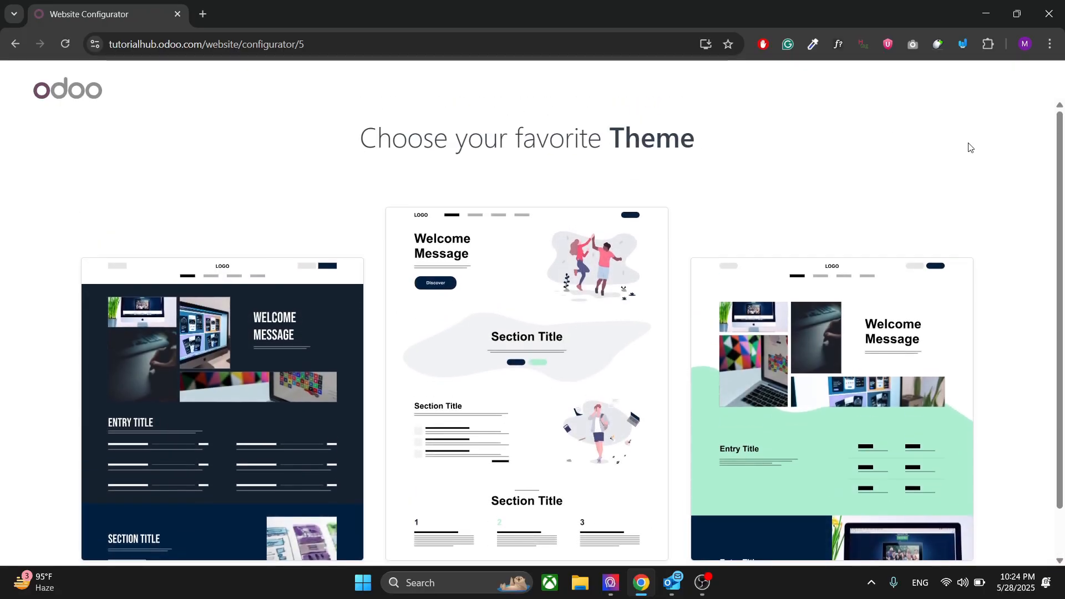
Load more themes via View more themes and browse the extra options.
scroll(down, 3)
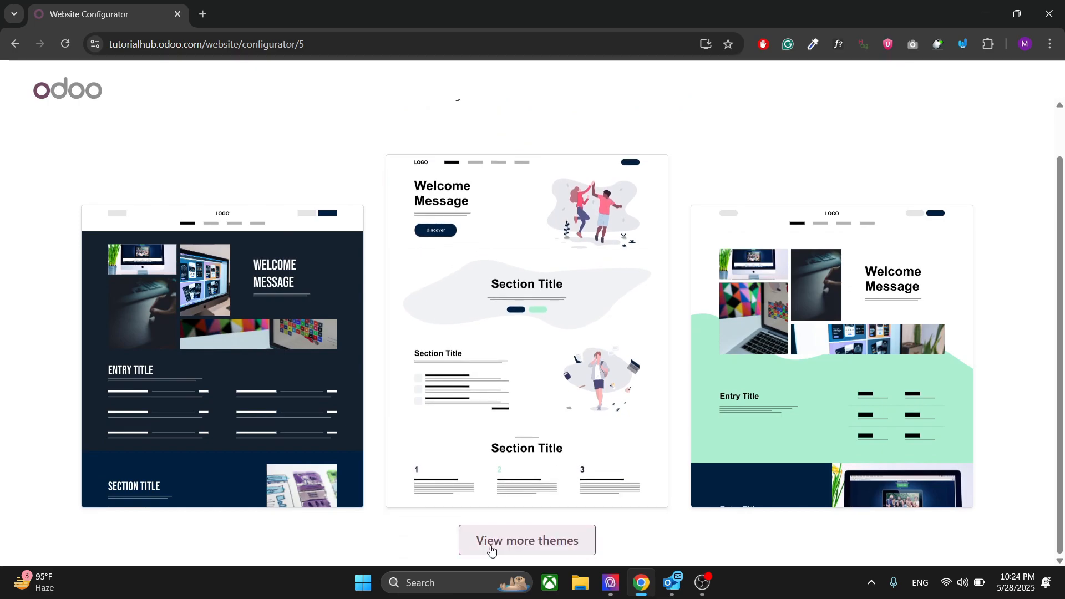
click(526, 539)
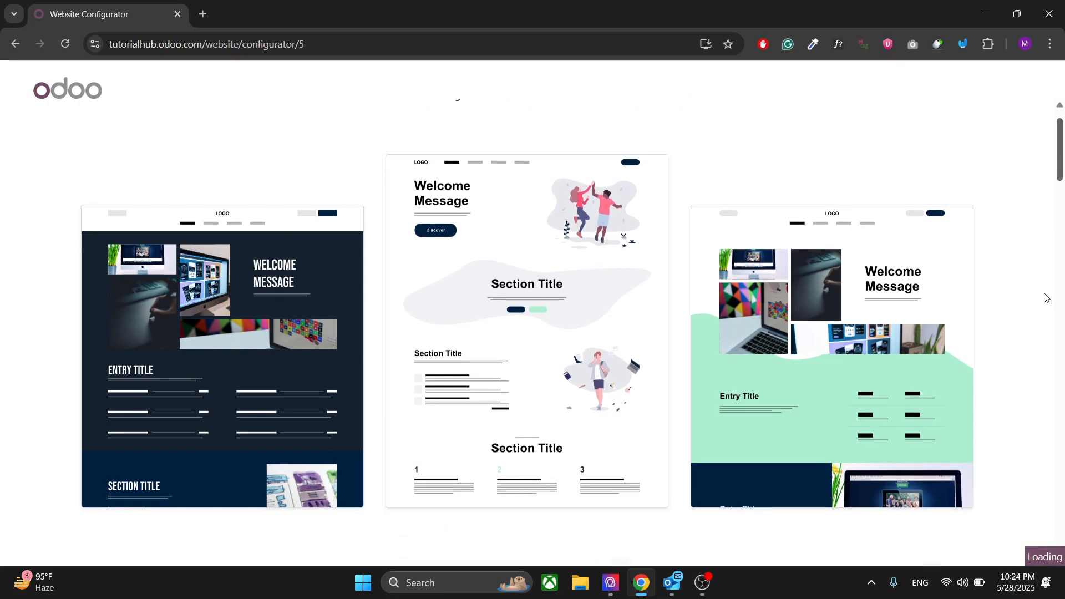
scroll(down, 3)
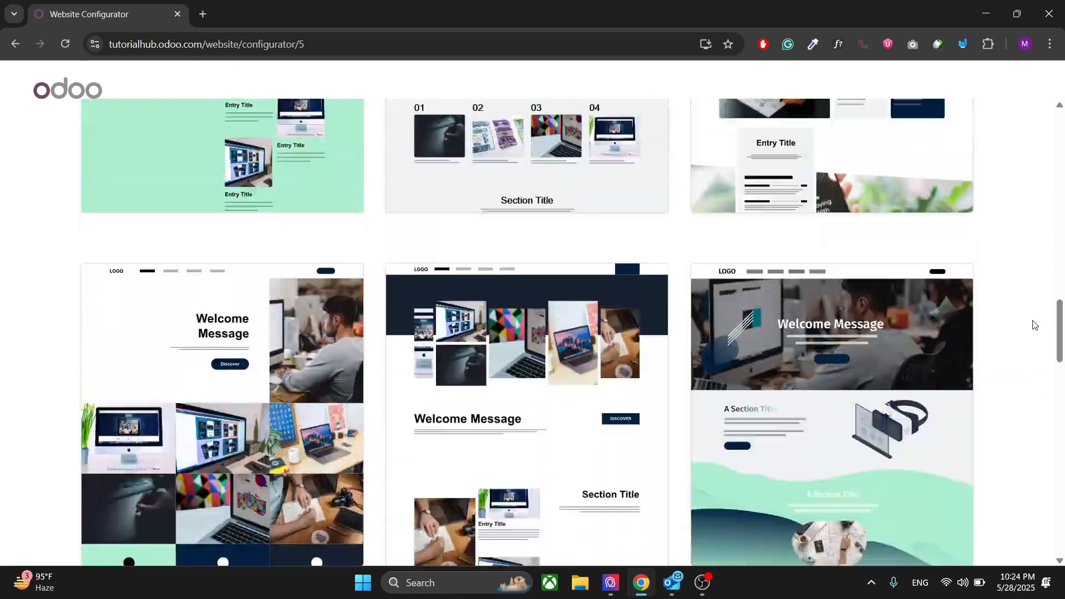
scroll(up, 3)
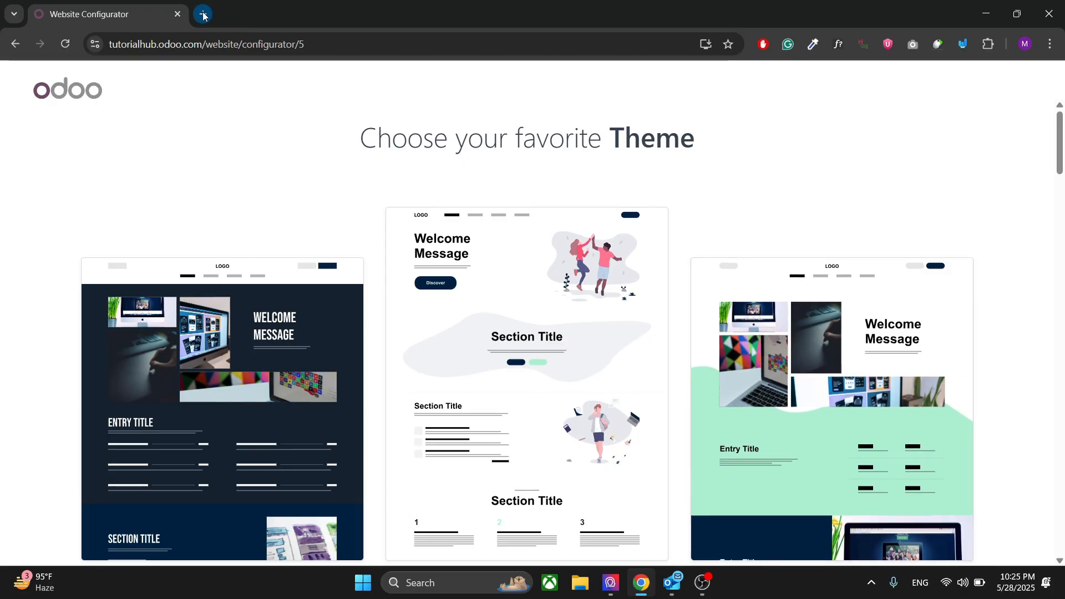
click(202, 13)
text(pagespeed.web.dev)
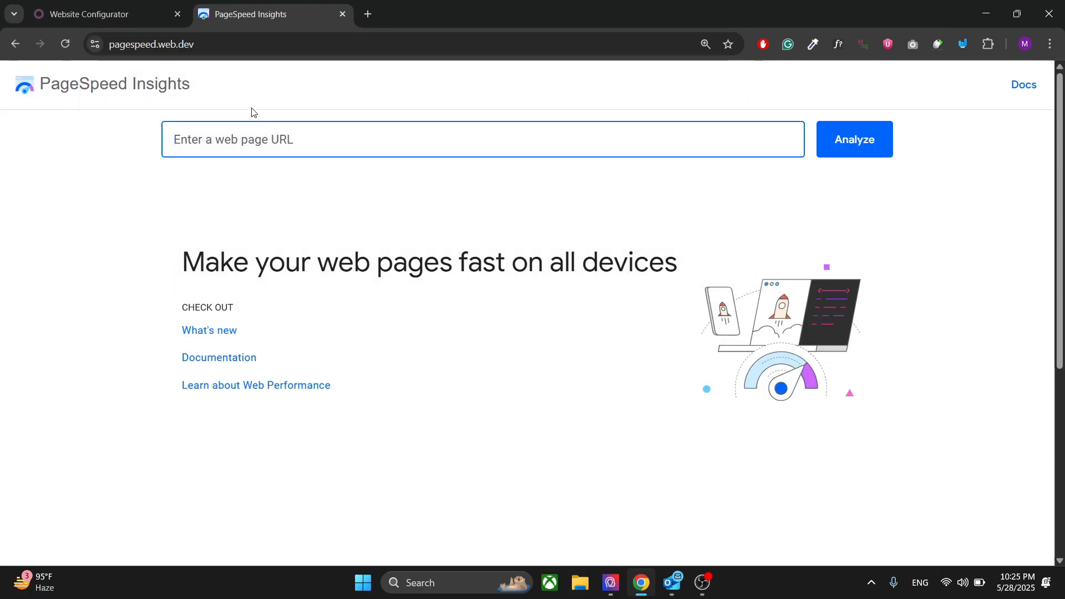
click(102, 13)
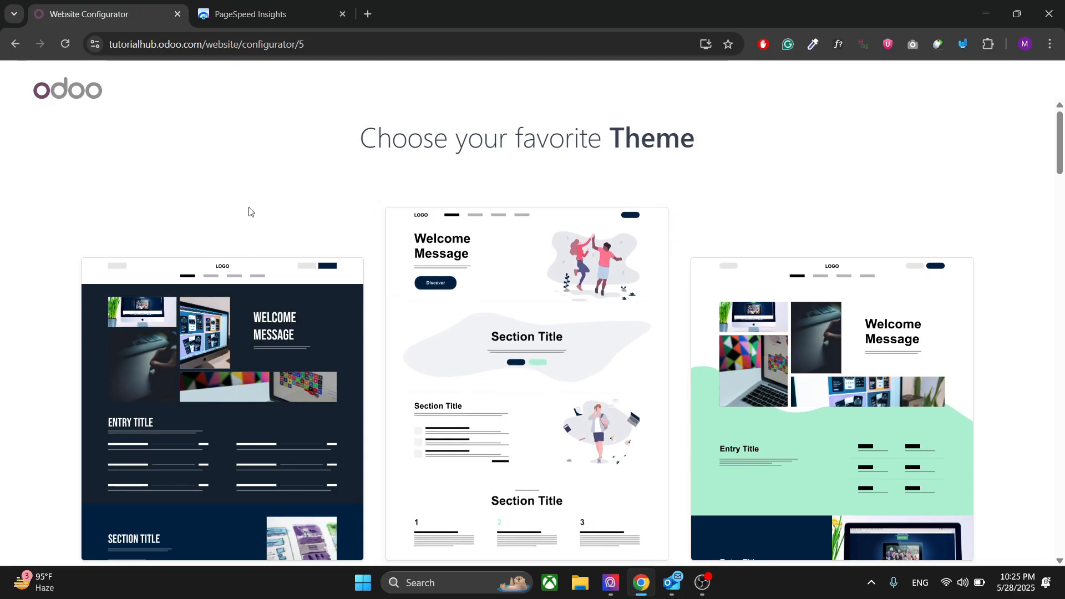
click(261, 13)
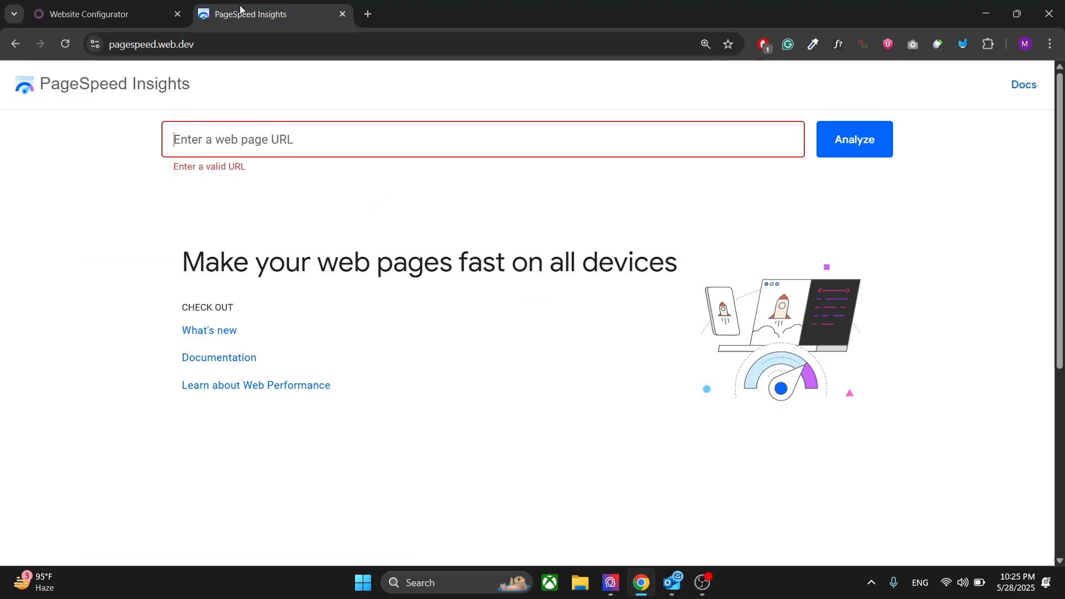
click(94, 14)
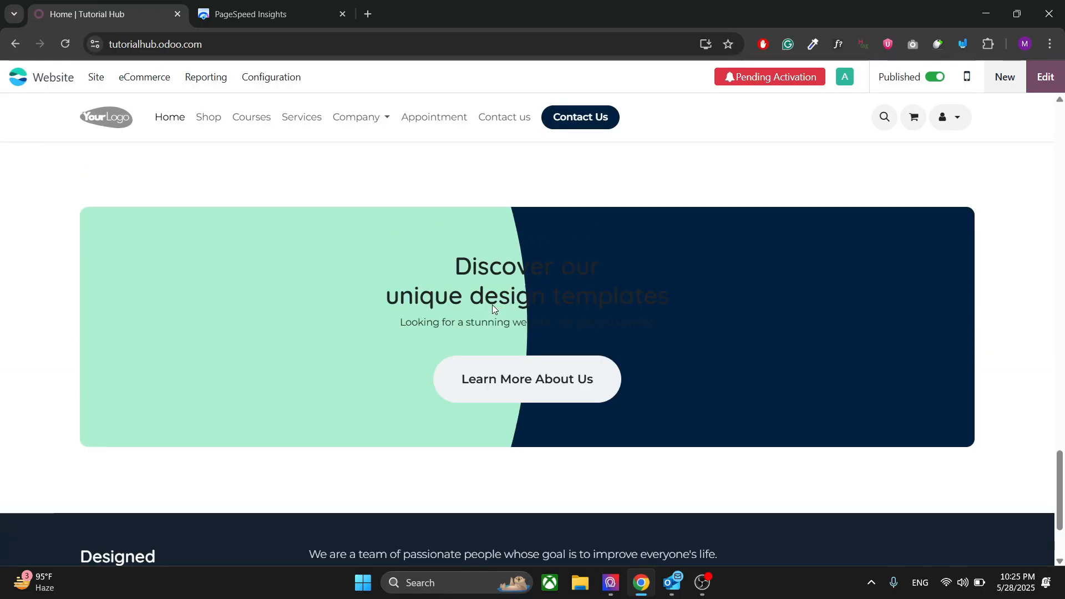
Review the generated Tutorial Hub homepage below the hero section.
scroll(down, 3)
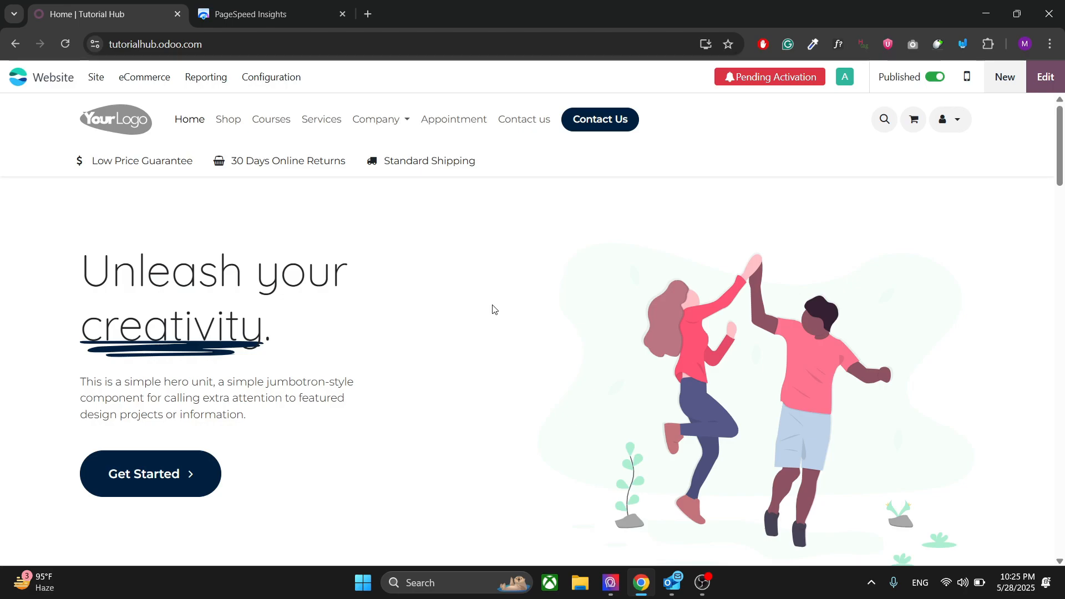
mouse_move(966, 144)
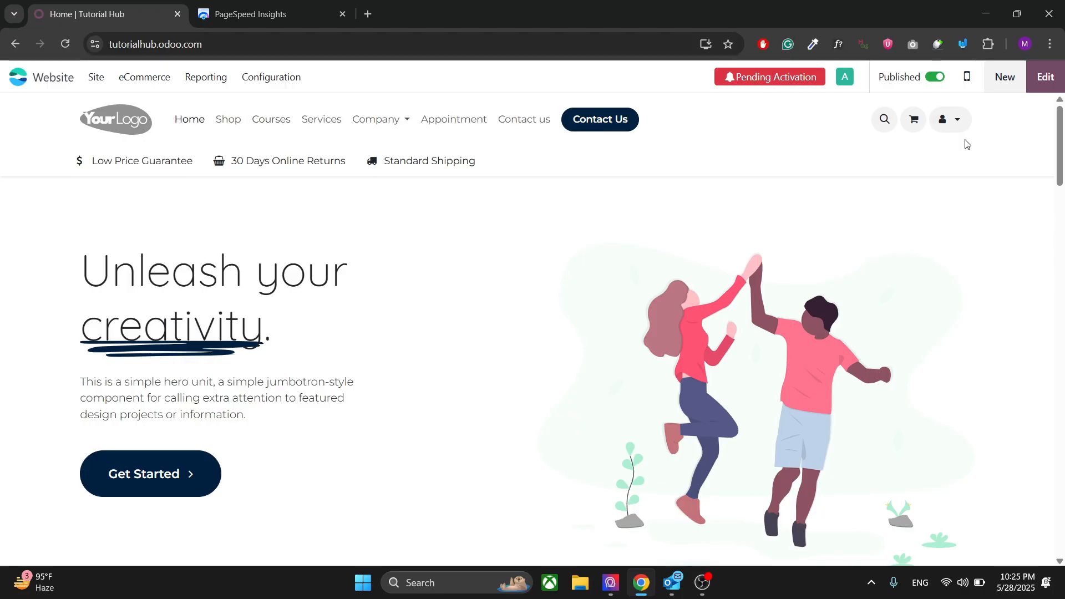
click(156, 45)
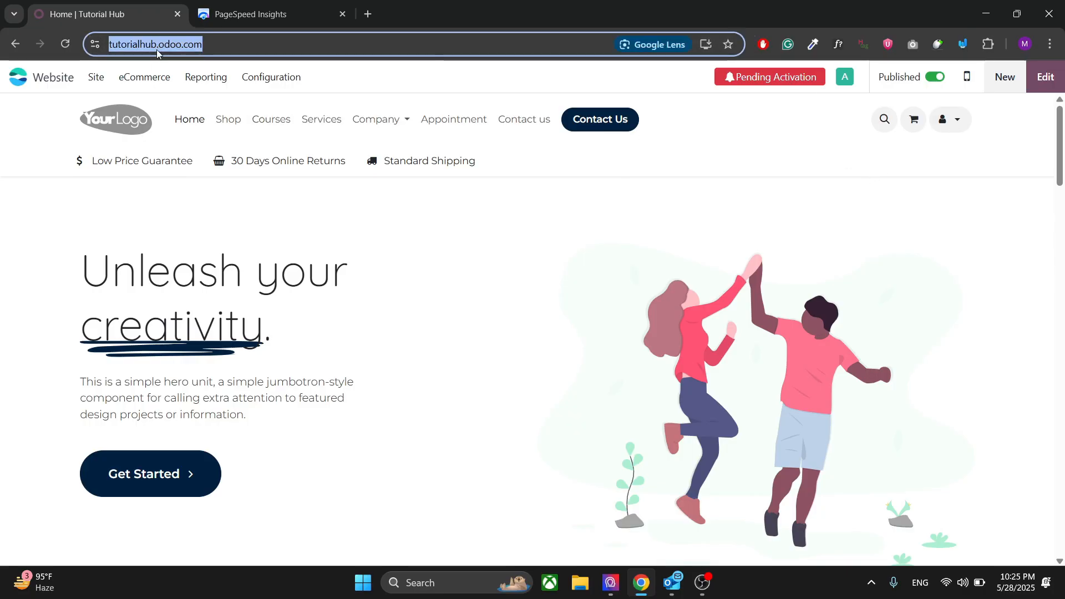
click(270, 13)
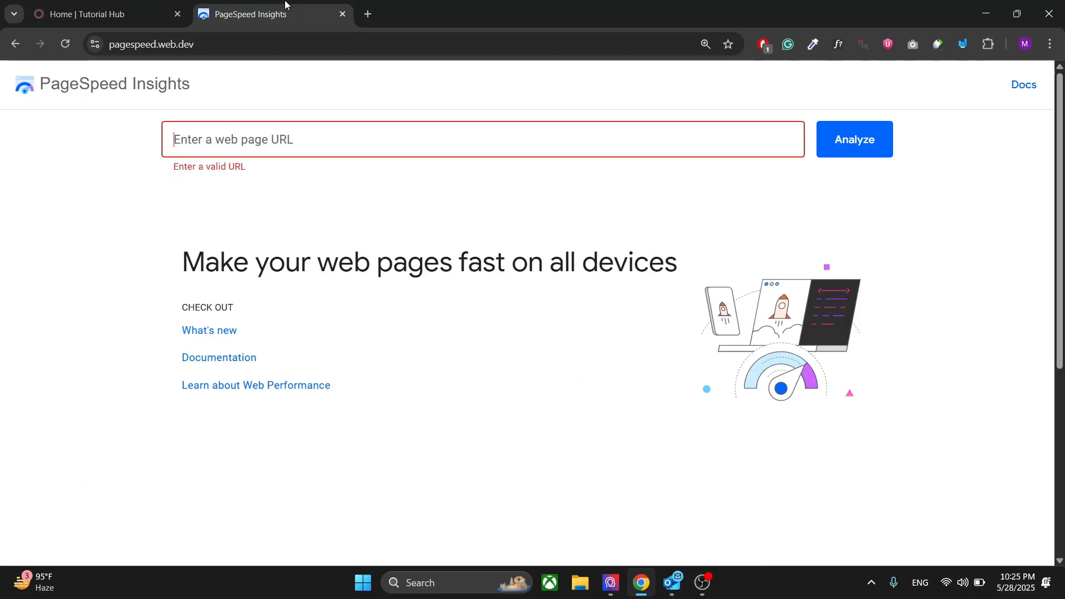
text(https://tutorialhub.odoo.com/)
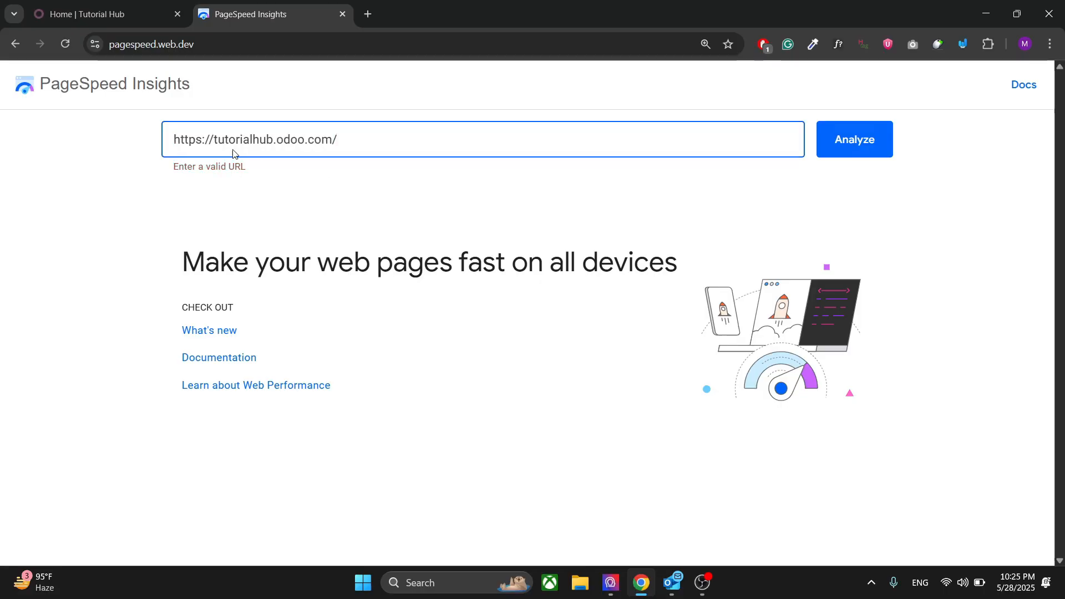
click(854, 139)
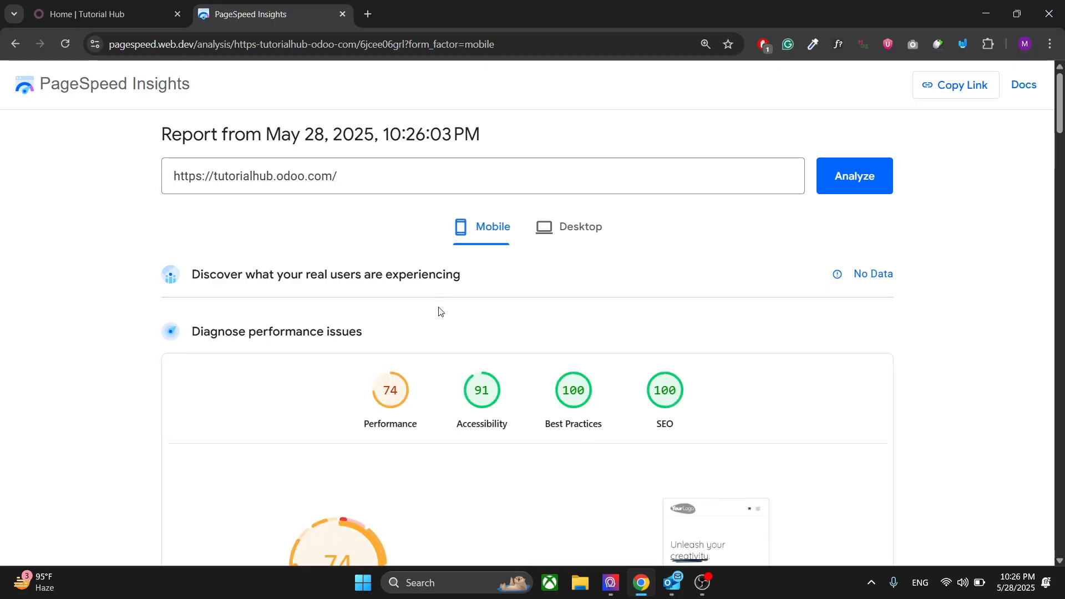
Compare the site's Desktop scores (Performance 94, Accessibility 95) then return to the Mobile report.
scroll(down, 3)
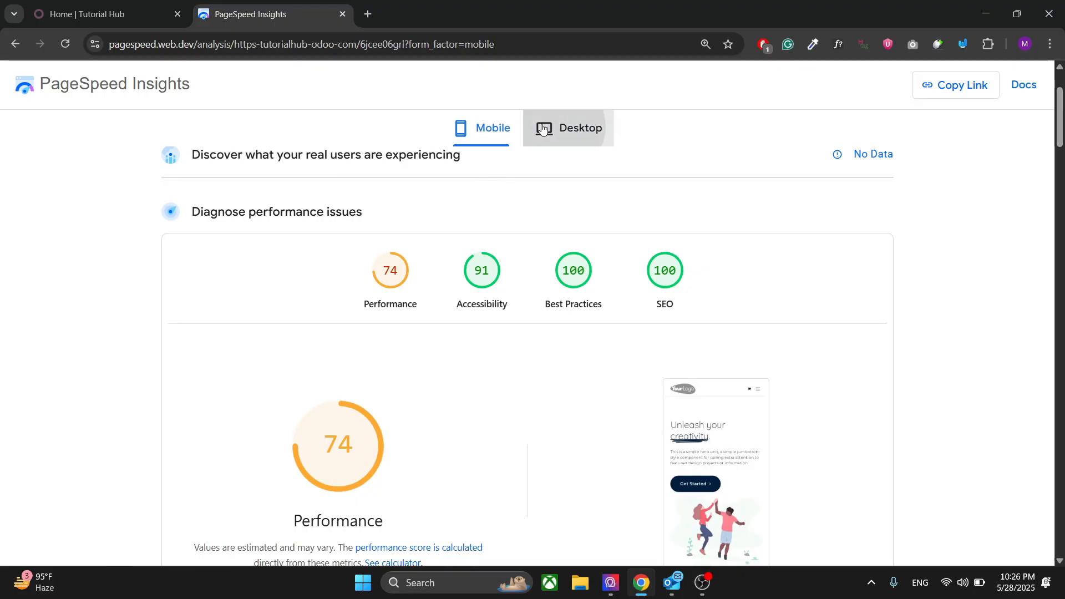
click(566, 128)
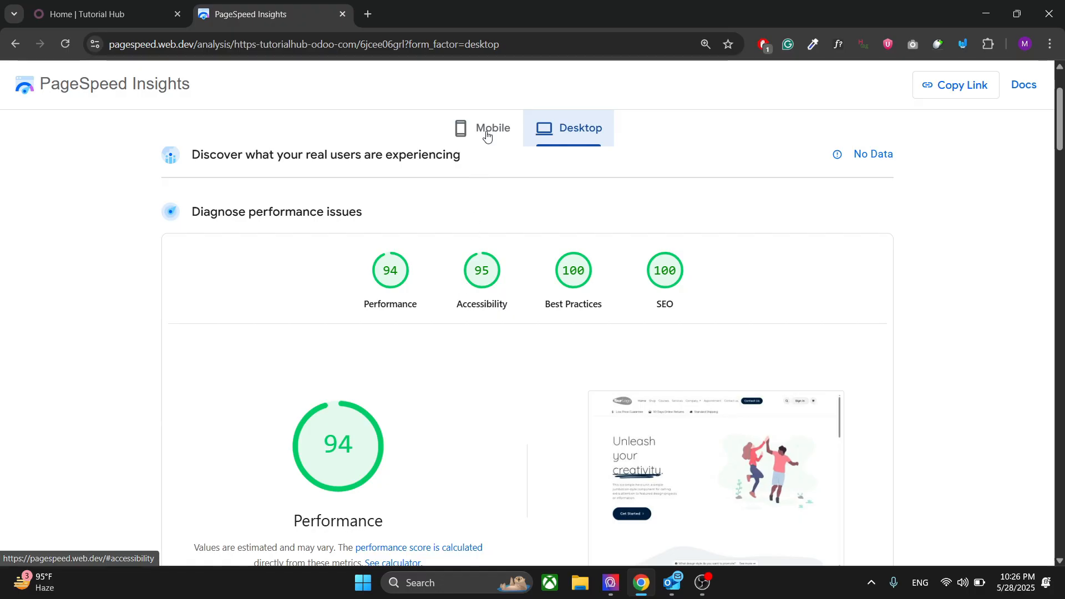
click(486, 127)
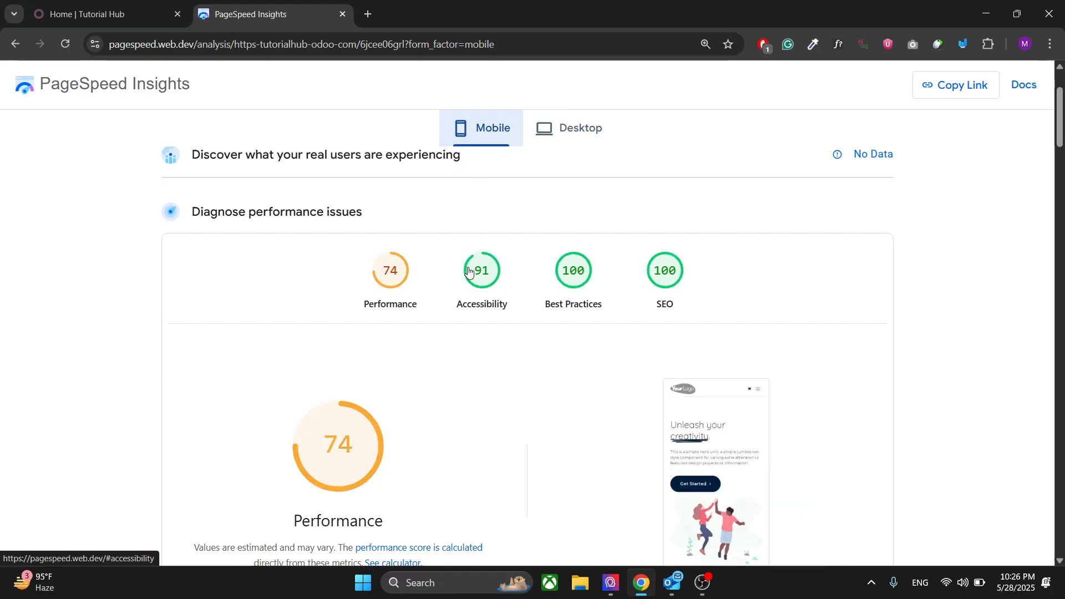
Expand the 'Links rely on color to be distinguishable' accessibility audit to review its failing links.
scroll(down, 3)
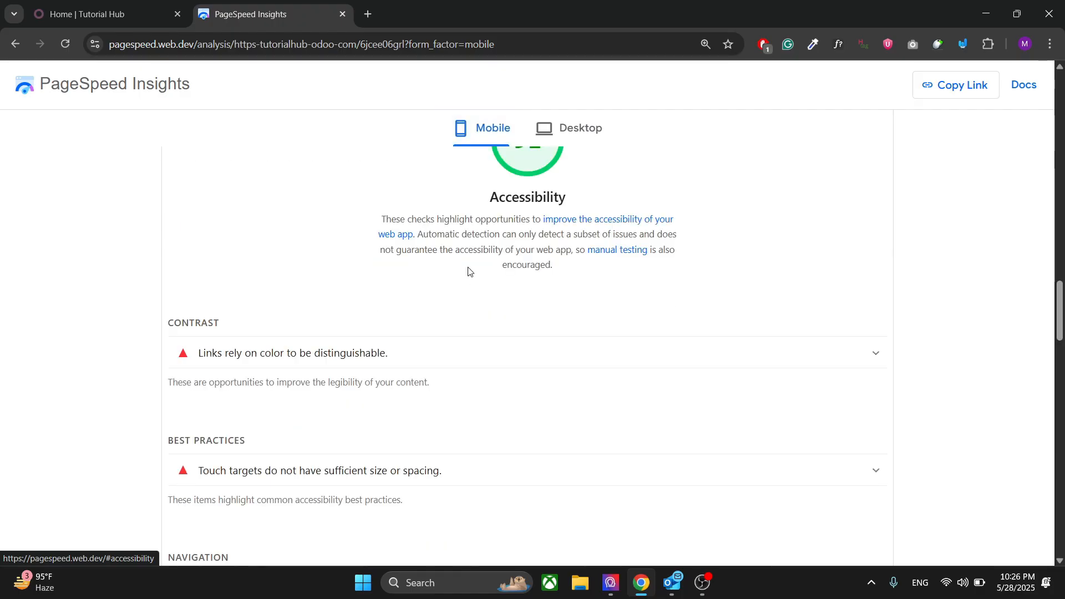
mouse_move(412, 312)
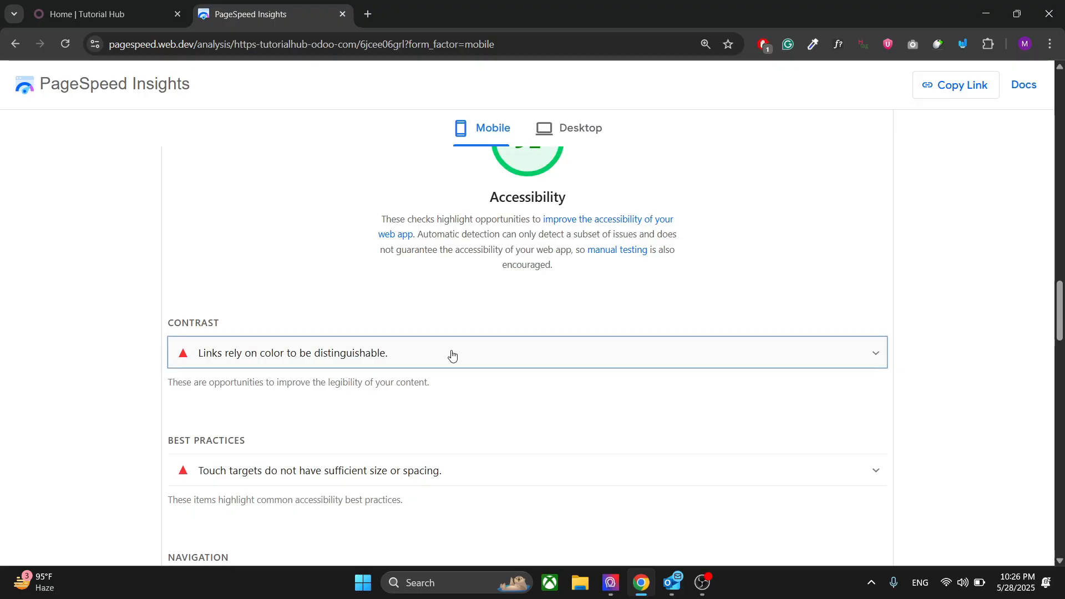
click(452, 353)
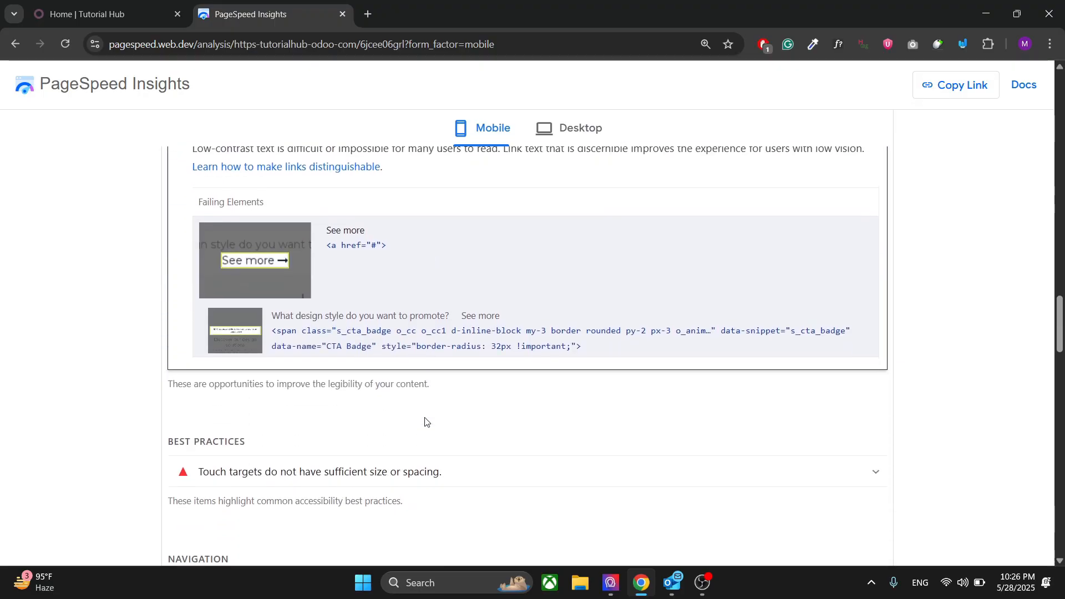
scroll(down, 3)
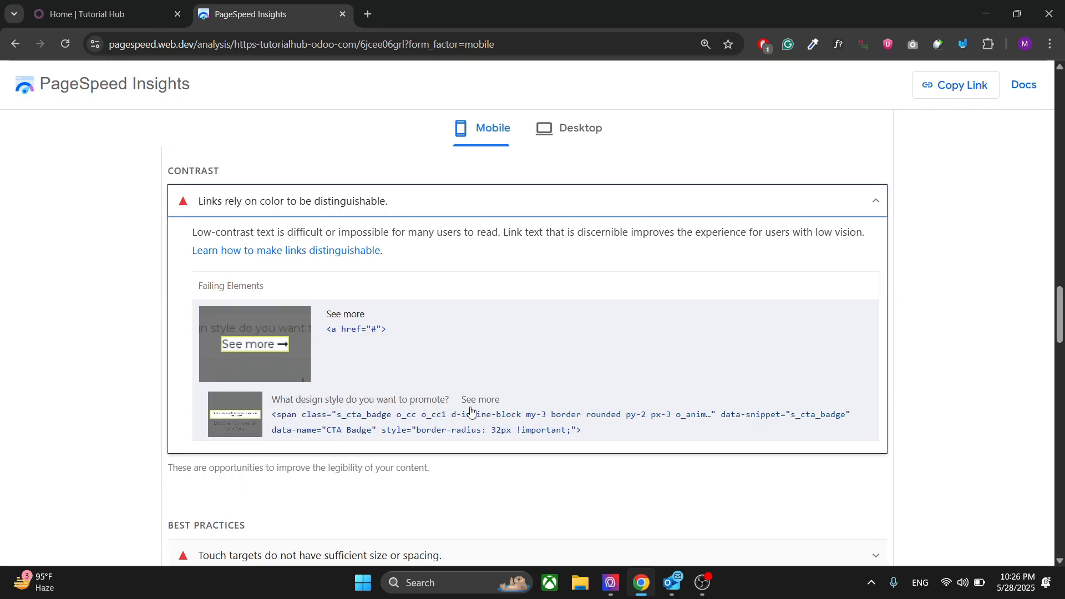
scroll(down, 3)
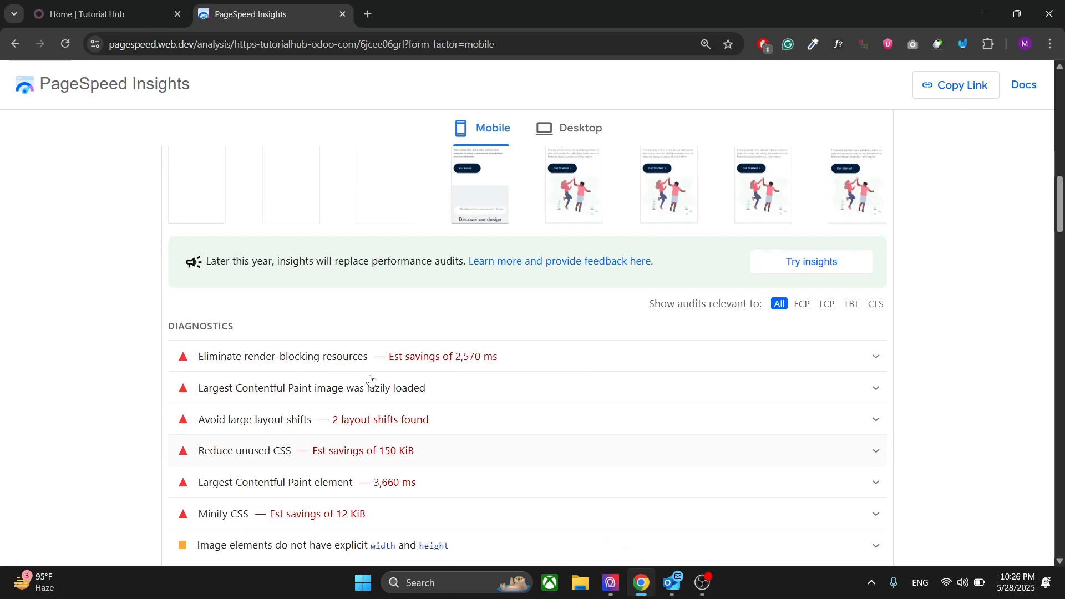
Return to the Home | Tutorial Hub browser tab and review the Odoo homepage.
click(102, 13)
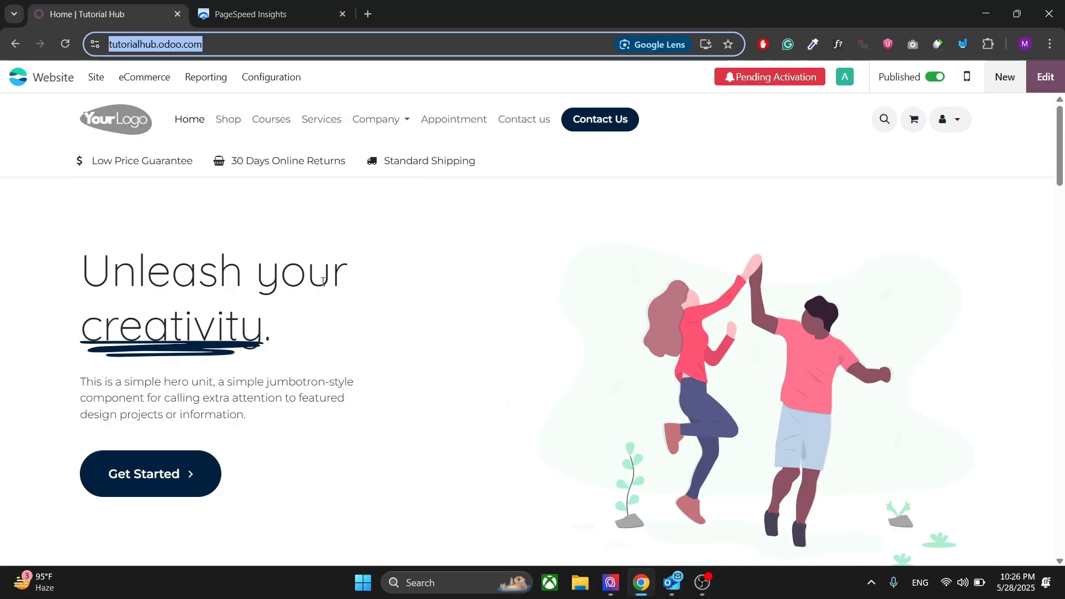
mouse_move(648, 236)
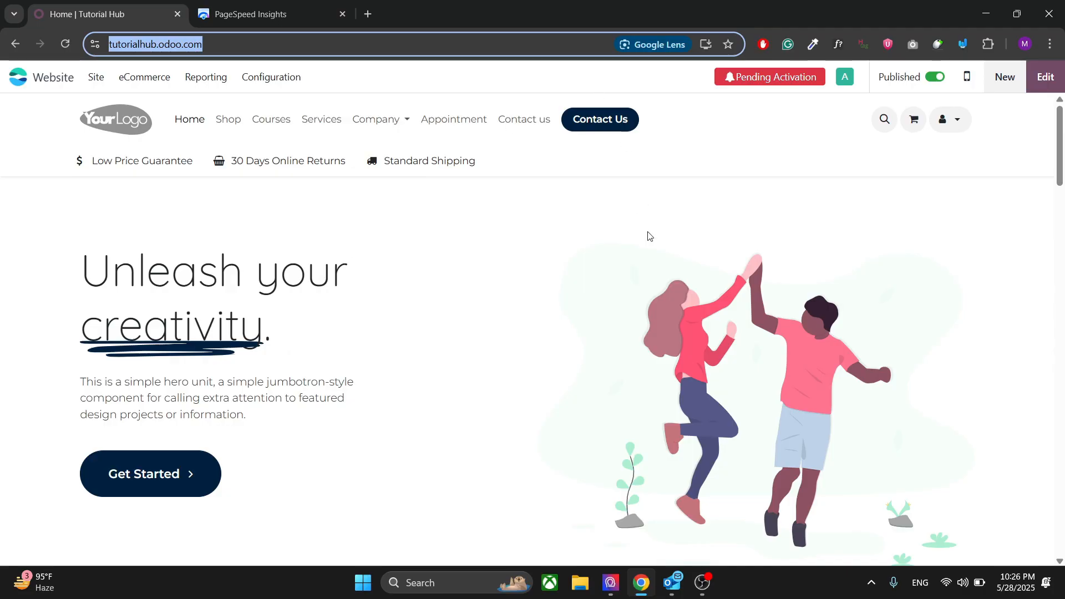
mouse_move(701, 254)
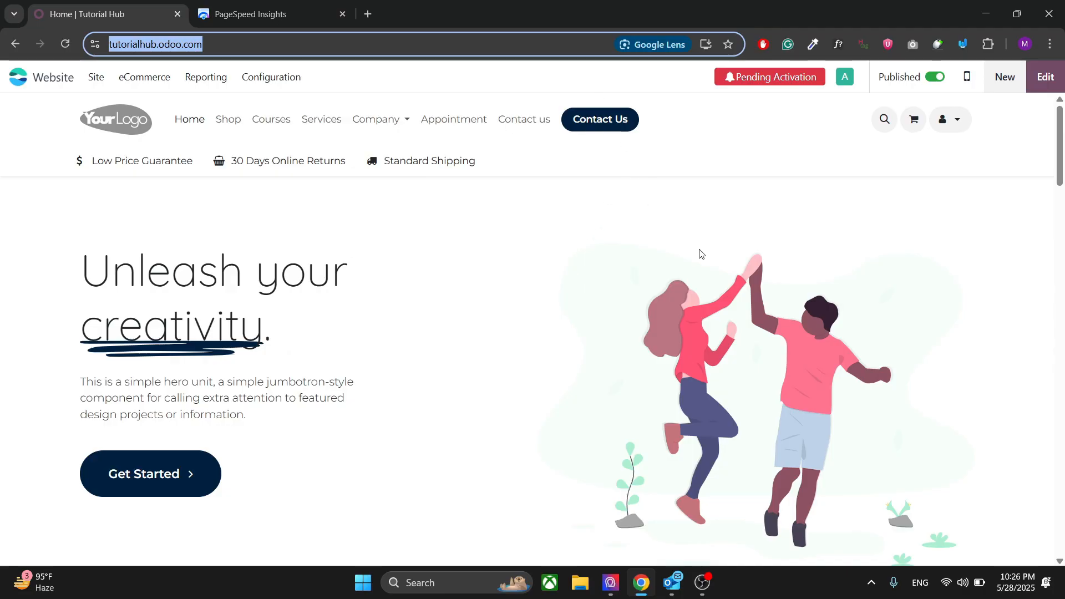
mouse_move(572, 266)
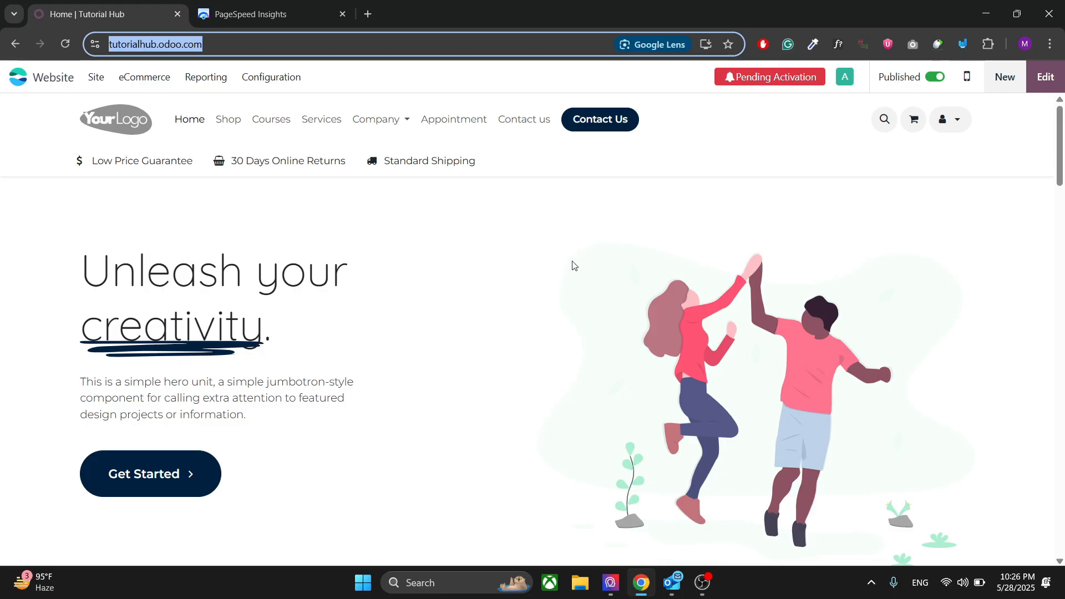
mouse_move(551, 252)
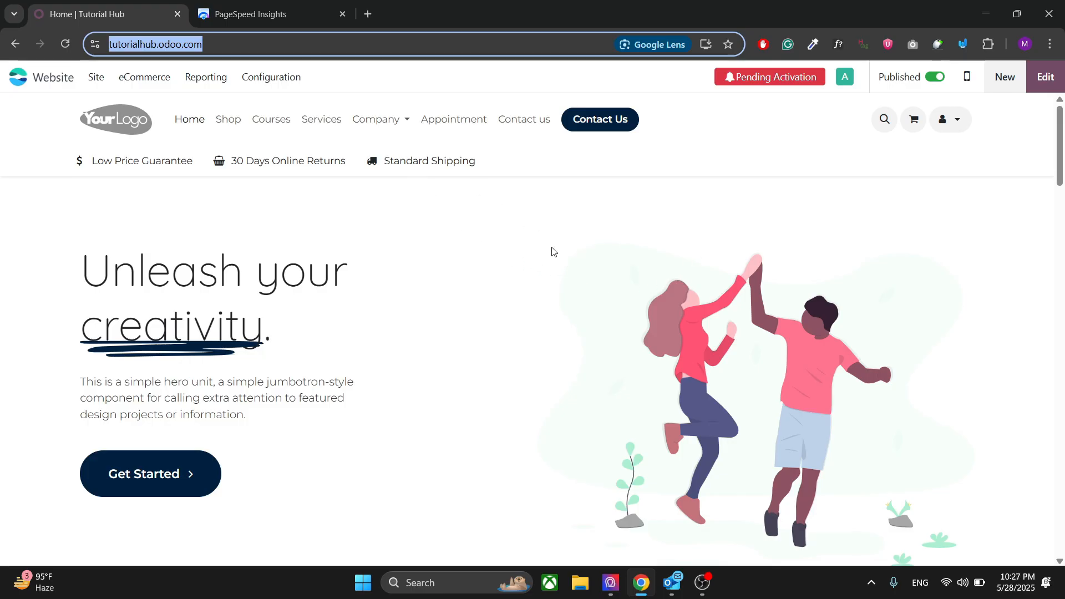
scroll(down, 3)
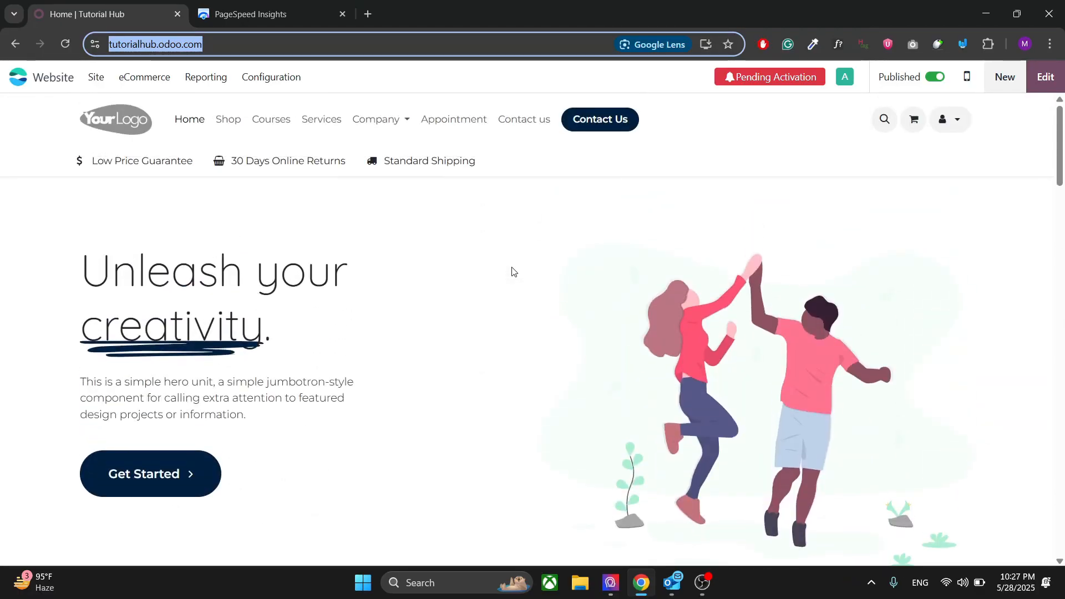
mouse_move(283, 188)
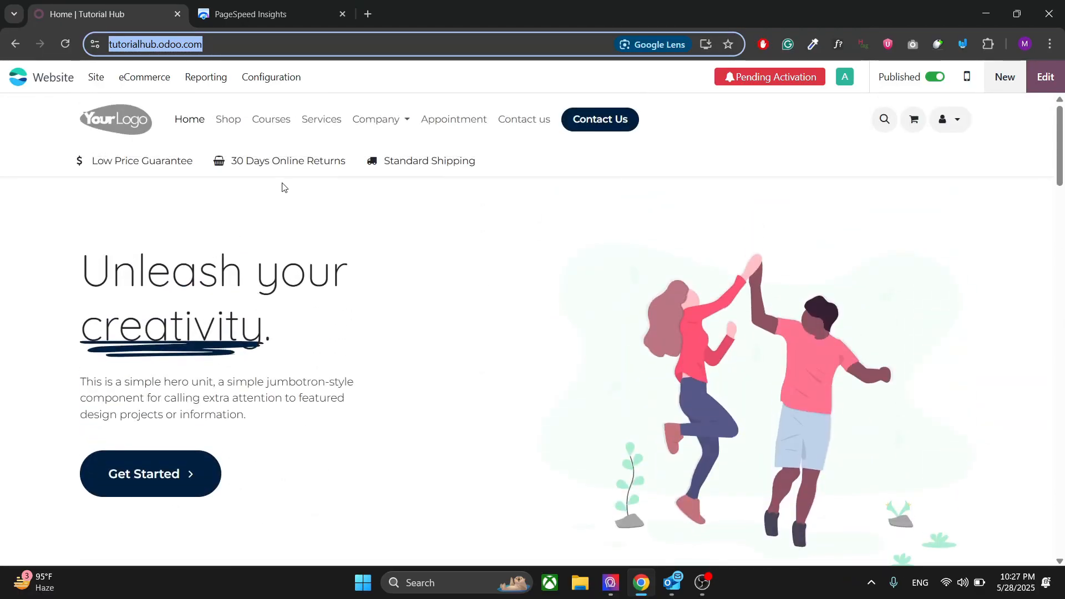
mouse_move(236, 210)
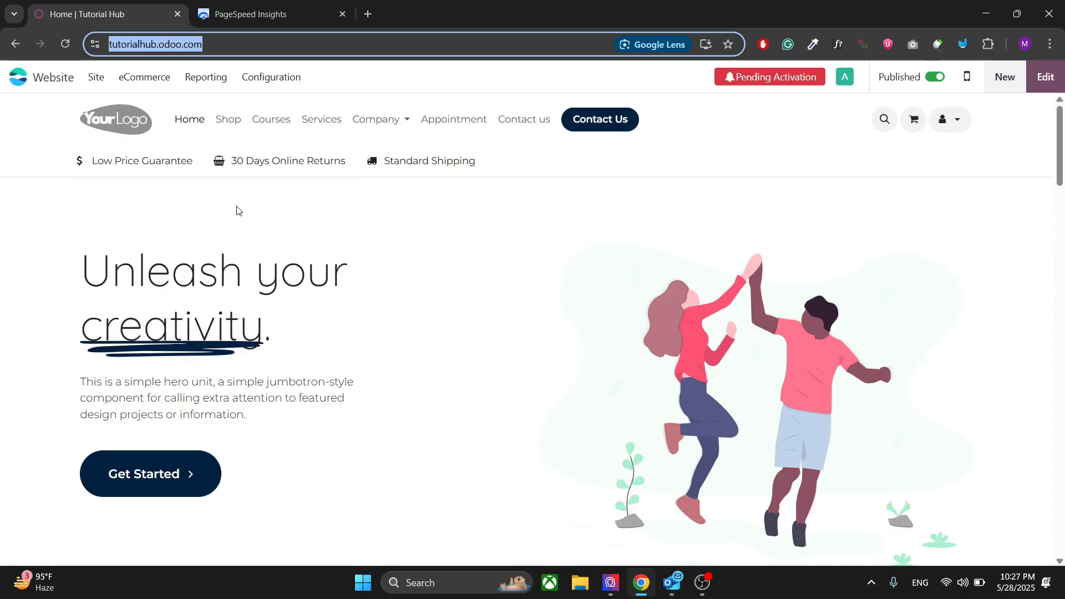